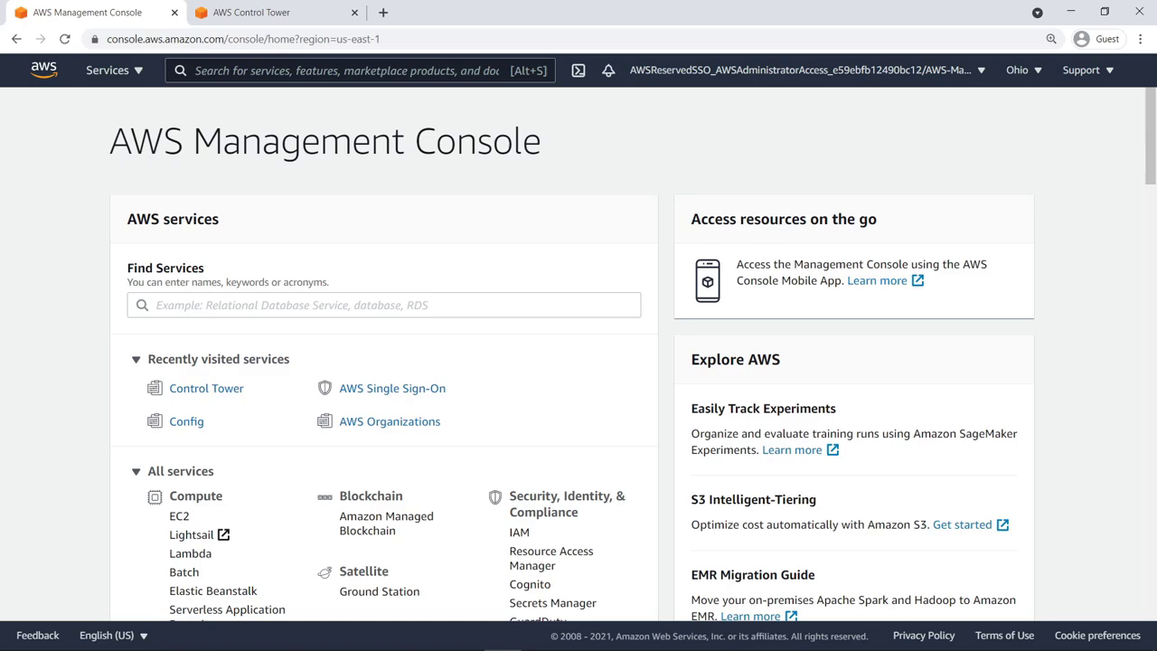
{"action": "mouse_move", "coordinate": [437, 432]}
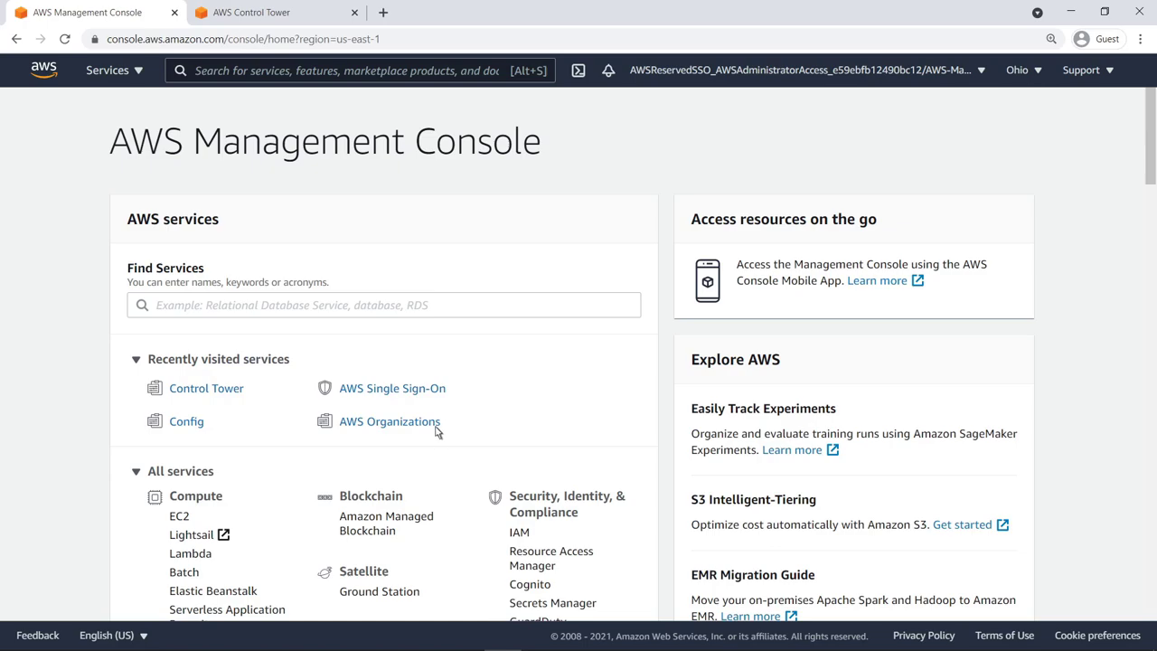
Step: Open AWS Organizations from the console's Recently visited services list
{"action": "left_click", "coordinate": [389, 421]}
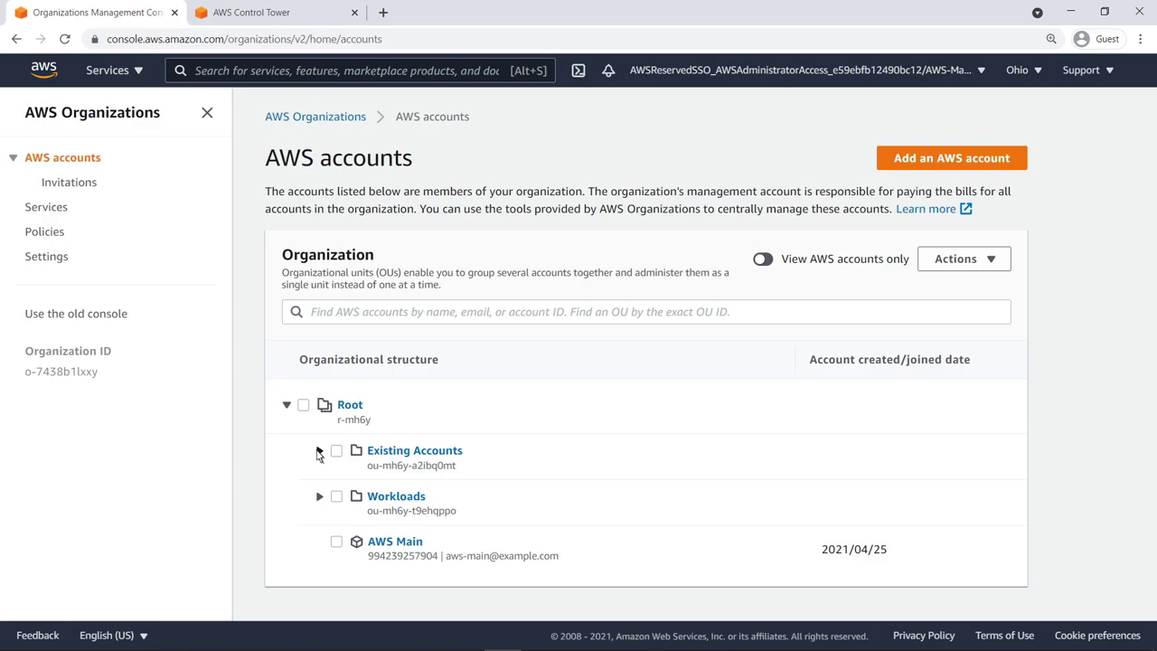
Step: Browse the Existing Accounts and Workloads OUs and view the Workspaces account's details
{"action": "left_click", "coordinate": [319, 450]}
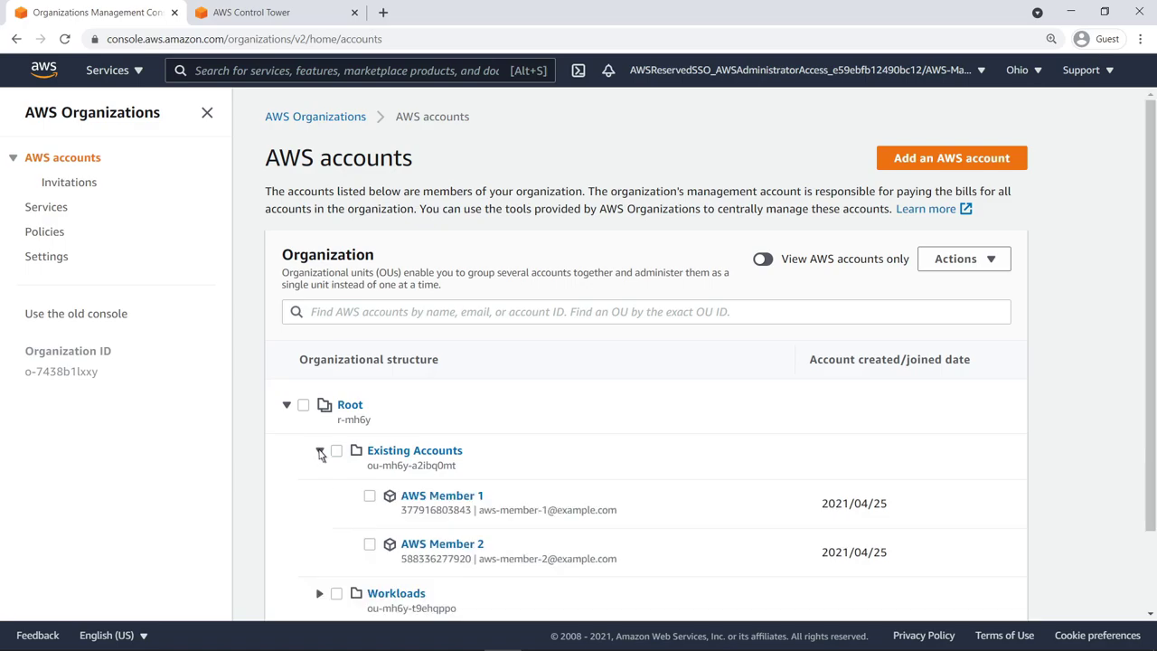
{"action": "left_click", "coordinate": [319, 450]}
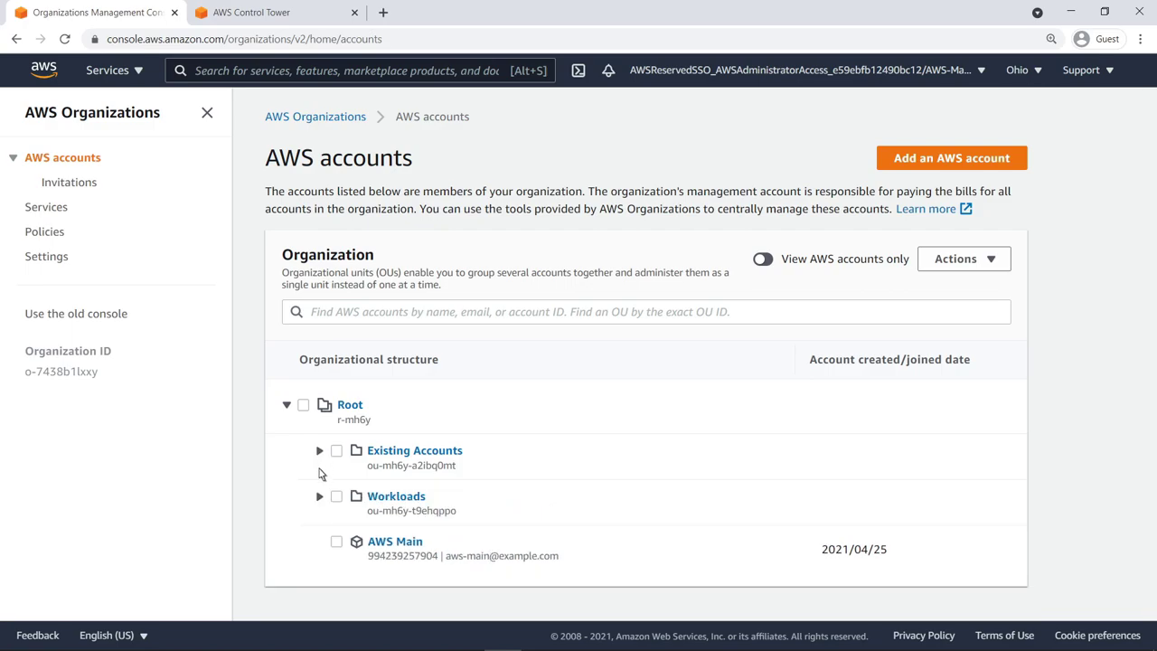
{"action": "left_click", "coordinate": [319, 496]}
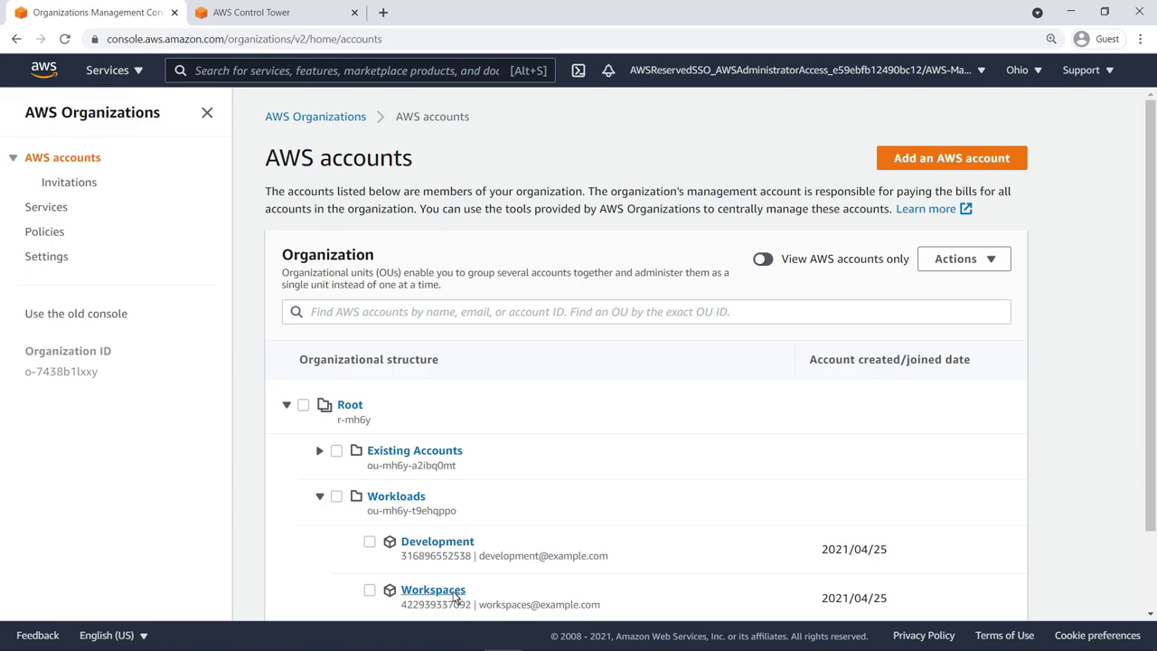
{"action": "left_click", "coordinate": [433, 589]}
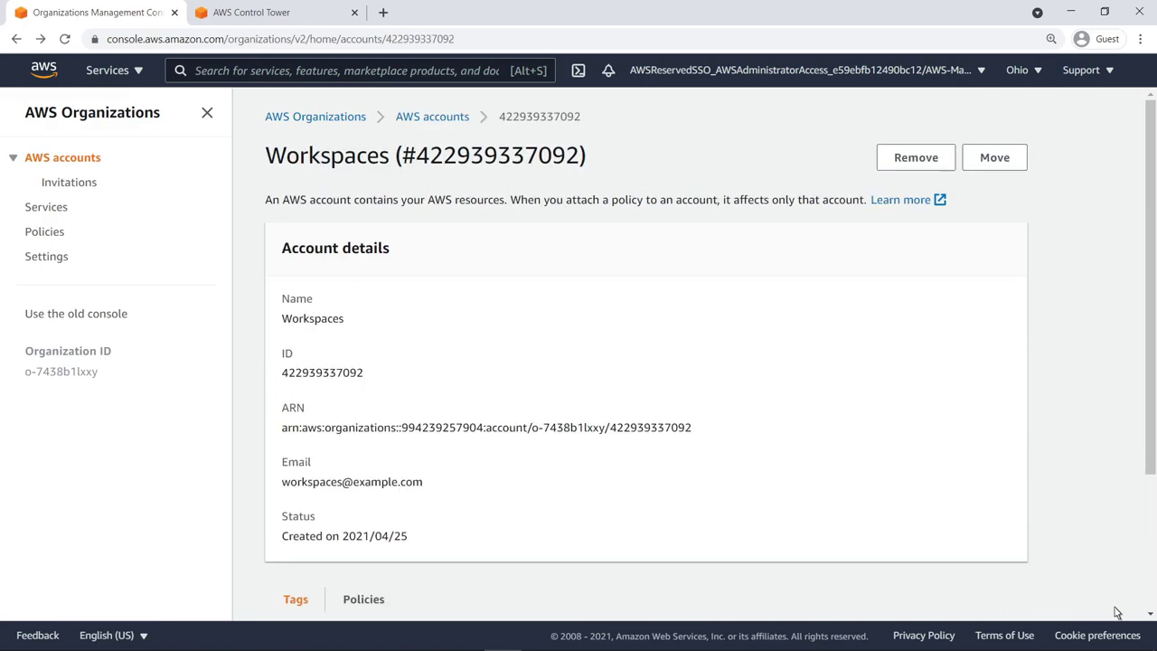
{"action": "scroll", "scroll_direction": "down", "scroll_amount": 3}
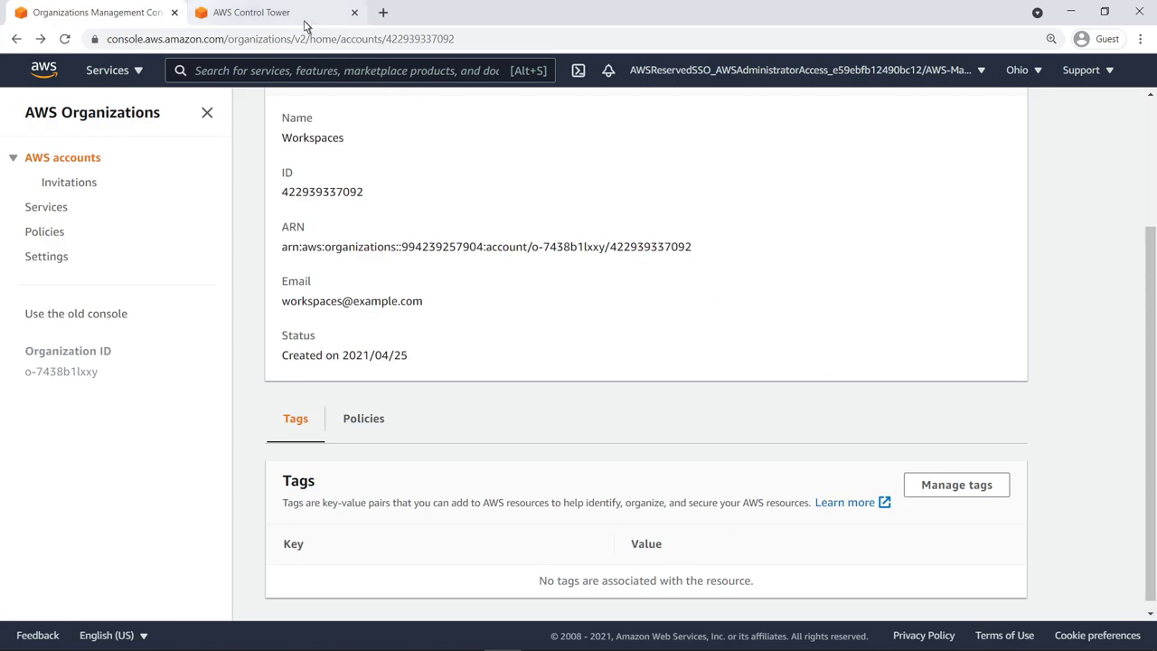
Step: Start the Control Tower landing zone setup and check the home Region is US East (Ohio)
{"action": "left_click", "coordinate": [251, 11]}
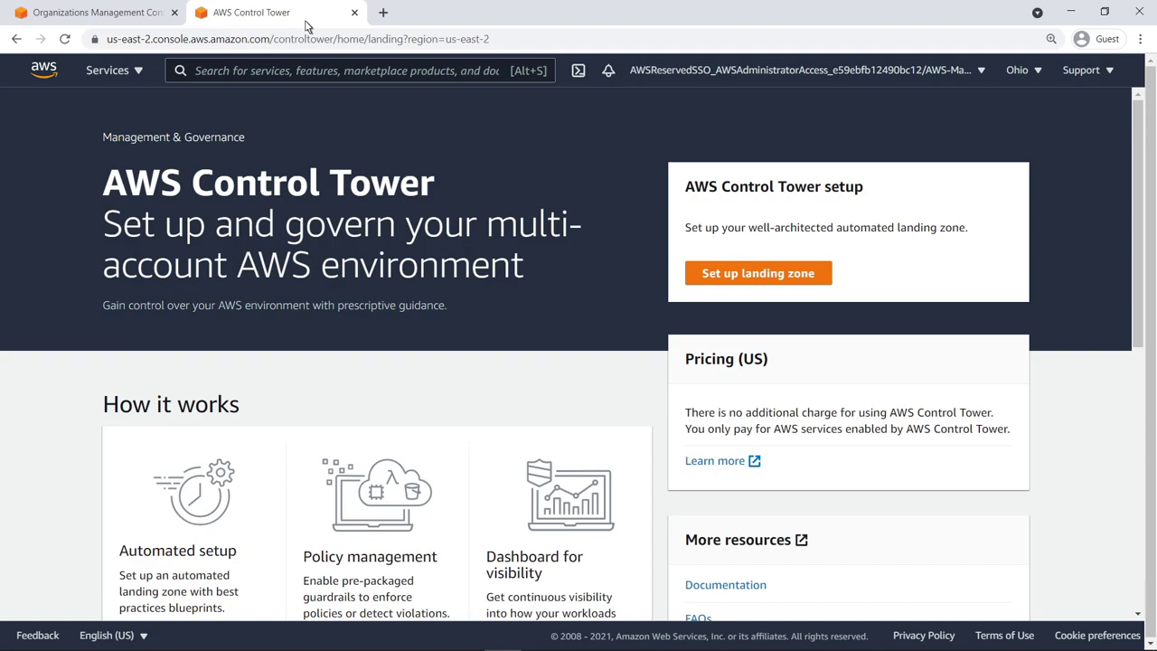
{"action": "mouse_move", "coordinate": [672, 266]}
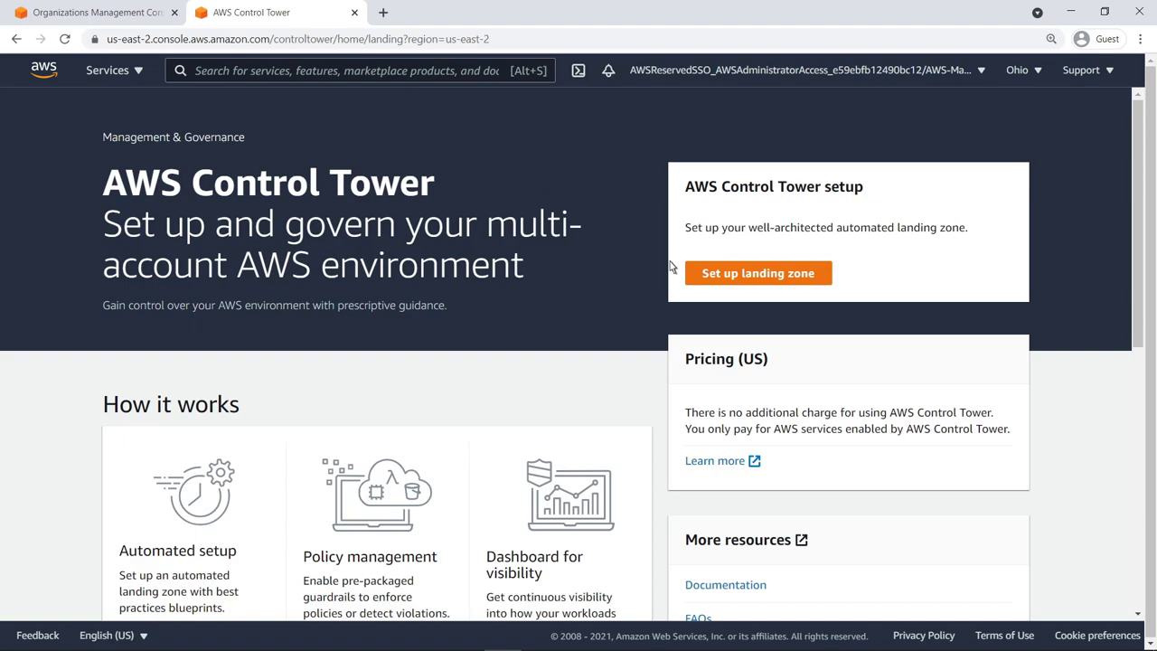
{"action": "left_click", "coordinate": [758, 272]}
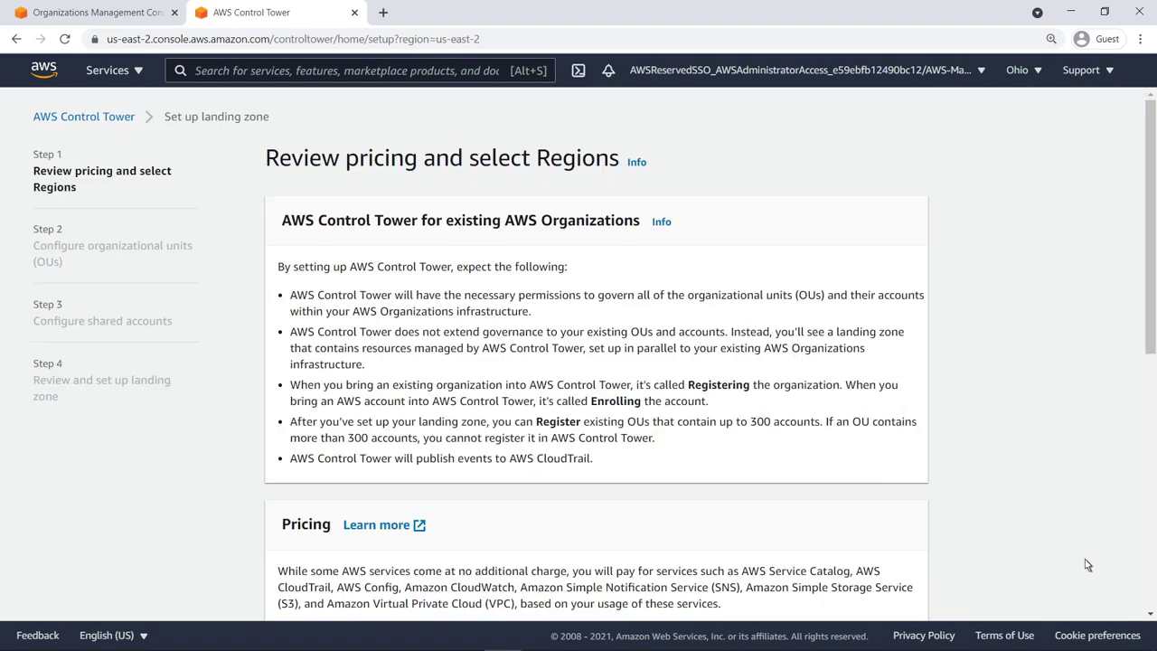
{"action": "scroll", "scroll_direction": "down", "scroll_amount": 3}
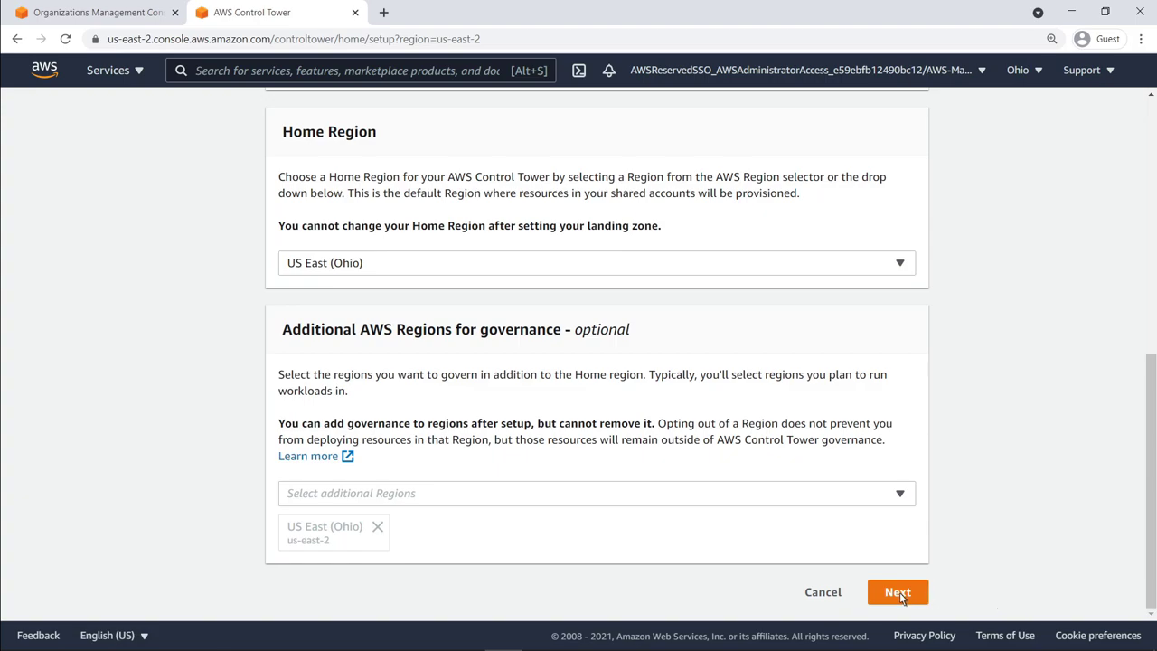
Step: Advance to step 2 and review the Security foundational OU and Sandbox additional OU
{"action": "left_click", "coordinate": [898, 592]}
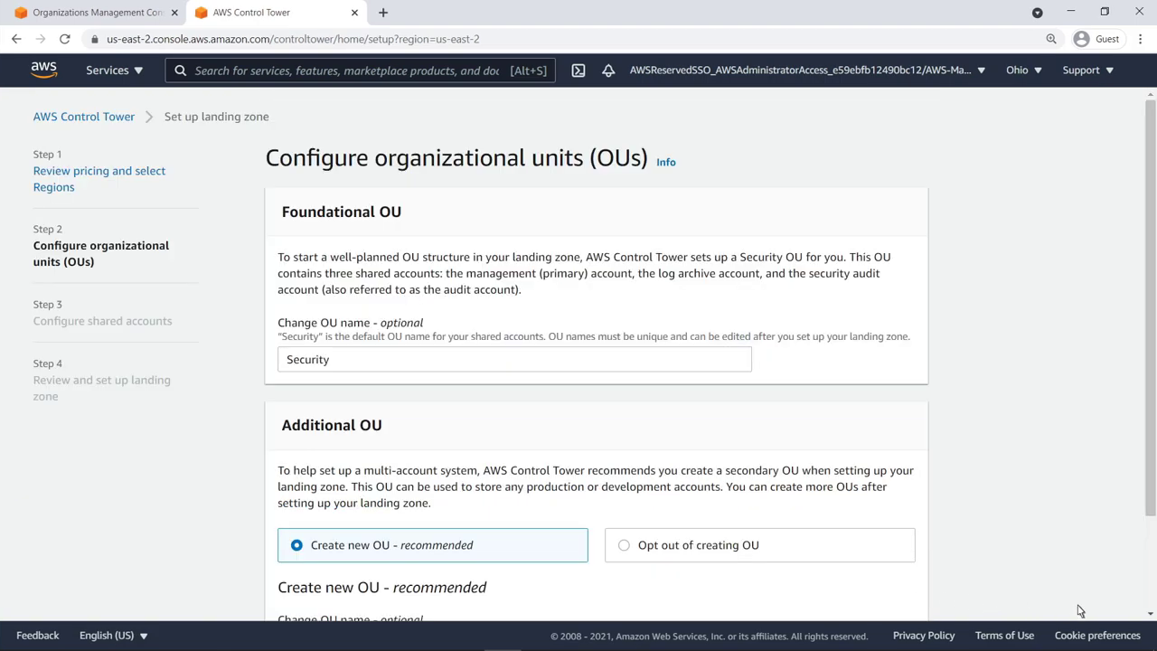
{"action": "scroll", "scroll_direction": "down", "scroll_amount": 3}
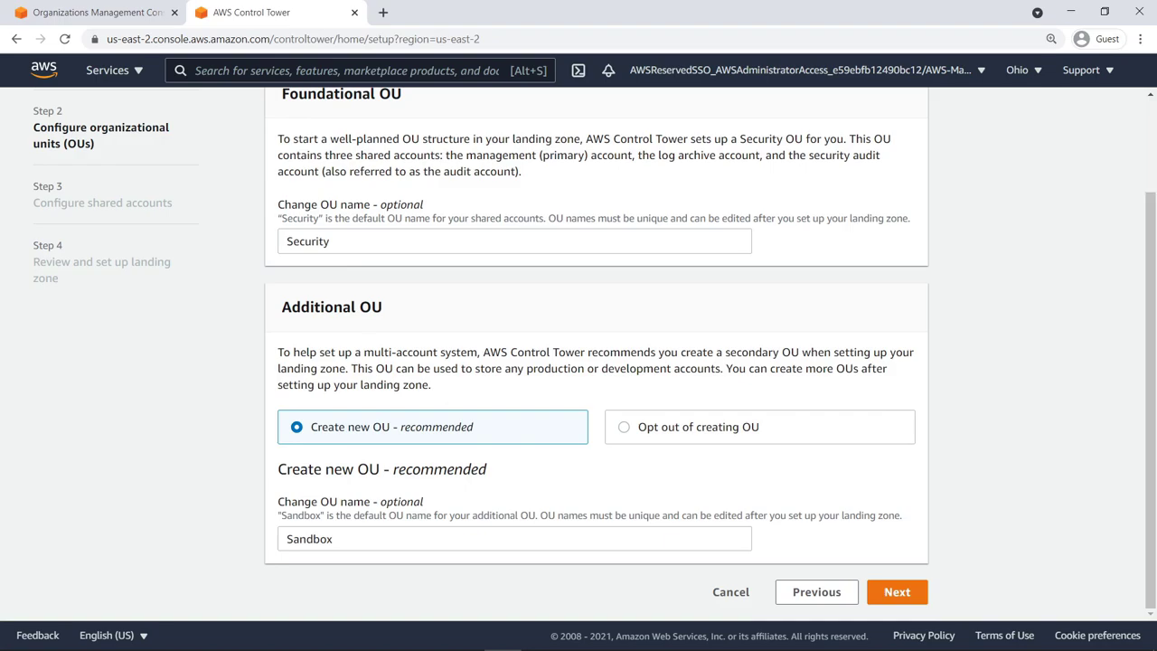
{"action": "mouse_move", "coordinate": [1148, 610]}
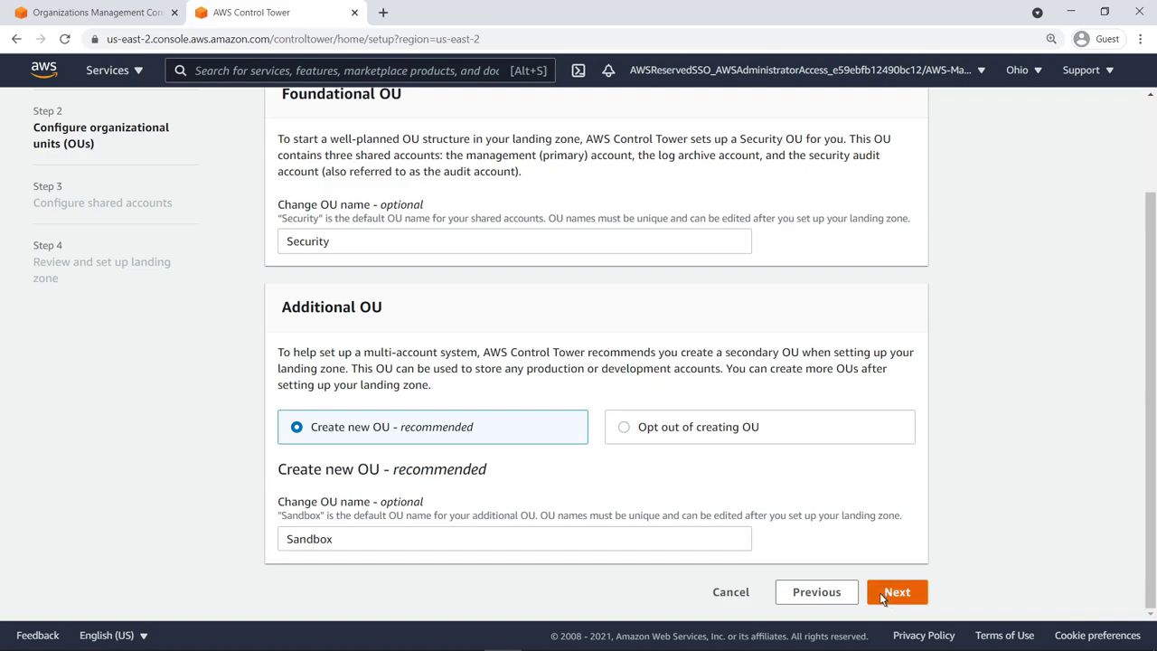
{"action": "left_click", "coordinate": [896, 592]}
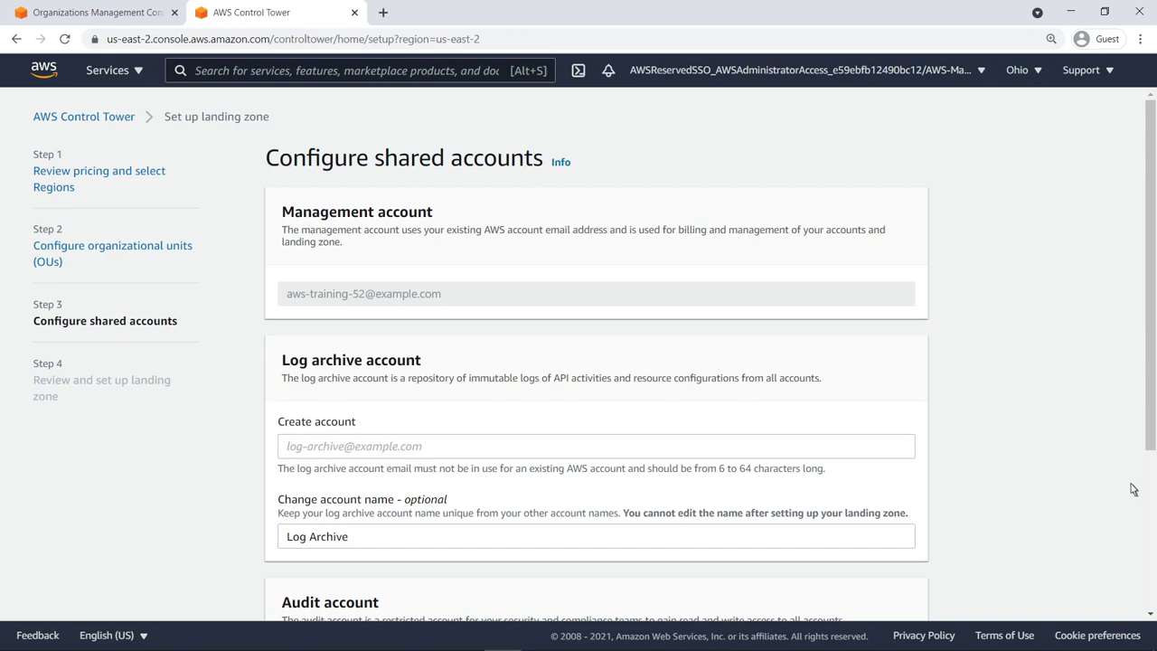
{"action": "scroll", "scroll_direction": "down", "scroll_amount": 3}
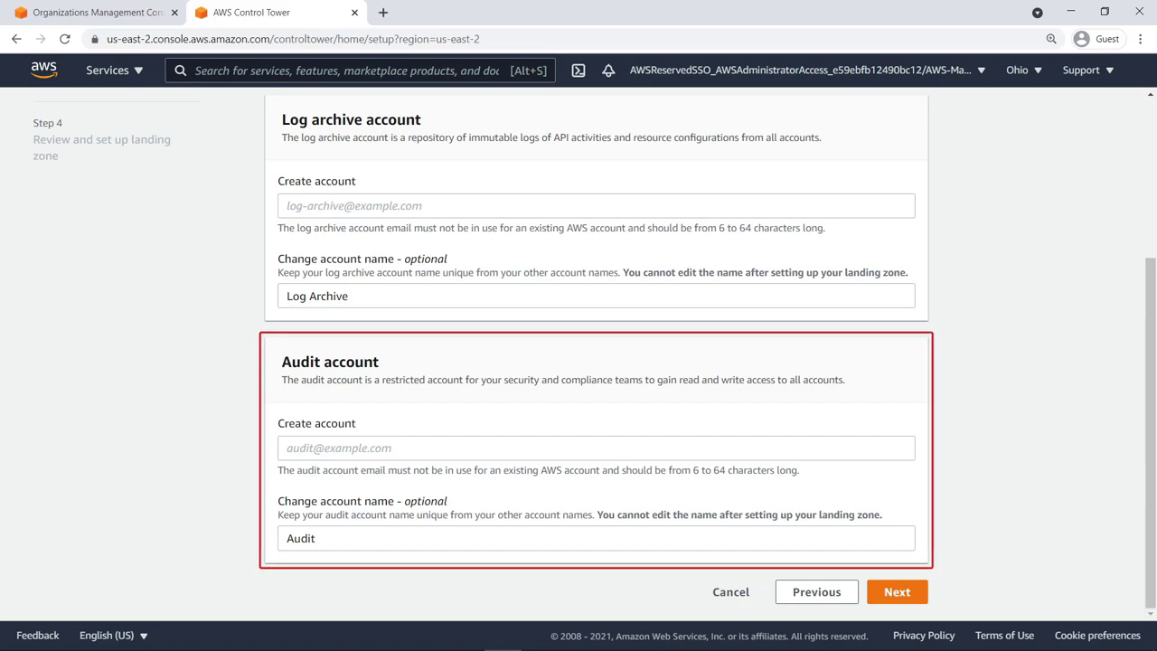
{"action": "mouse_move", "coordinate": [684, 335]}
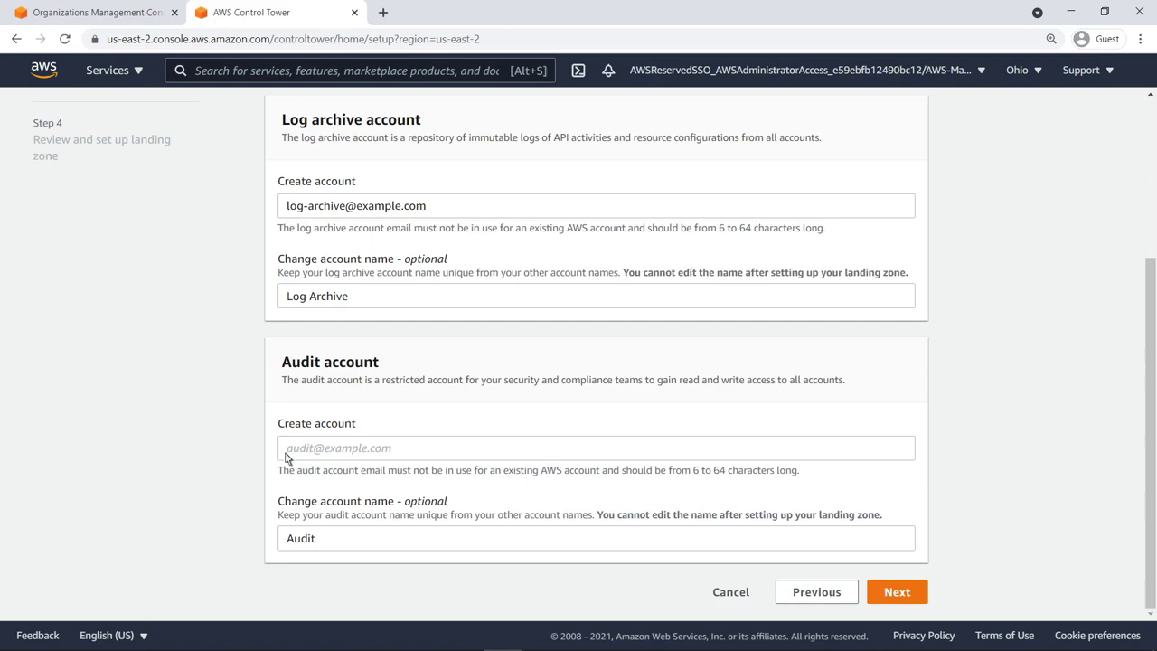
{"action": "type", "text": "audit@example.com"}
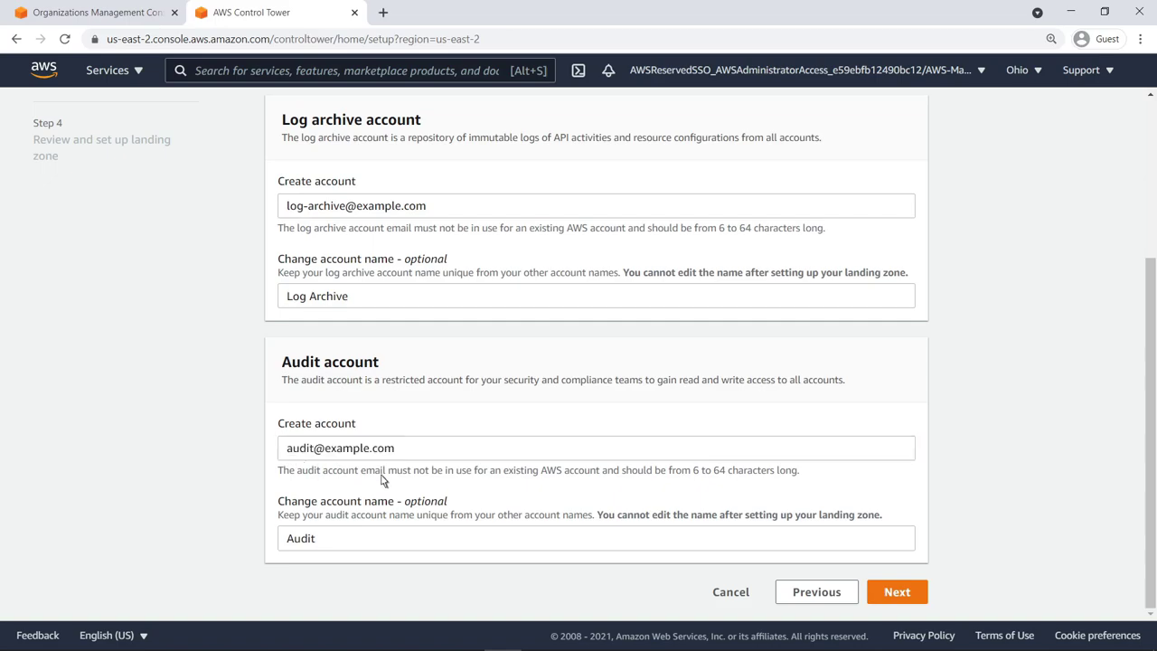
Step: Review the landing zone settings, acknowledge Control Tower service permissions, and complete setup
{"action": "left_click", "coordinate": [896, 591]}
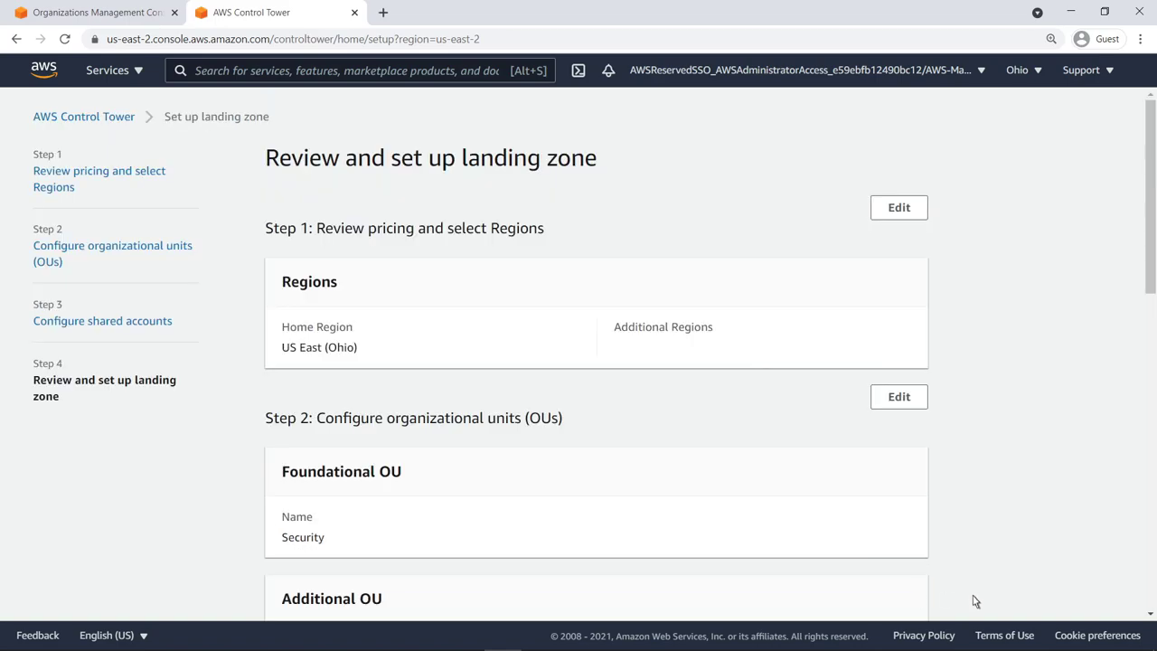
{"action": "scroll", "scroll_direction": "down", "scroll_amount": 3}
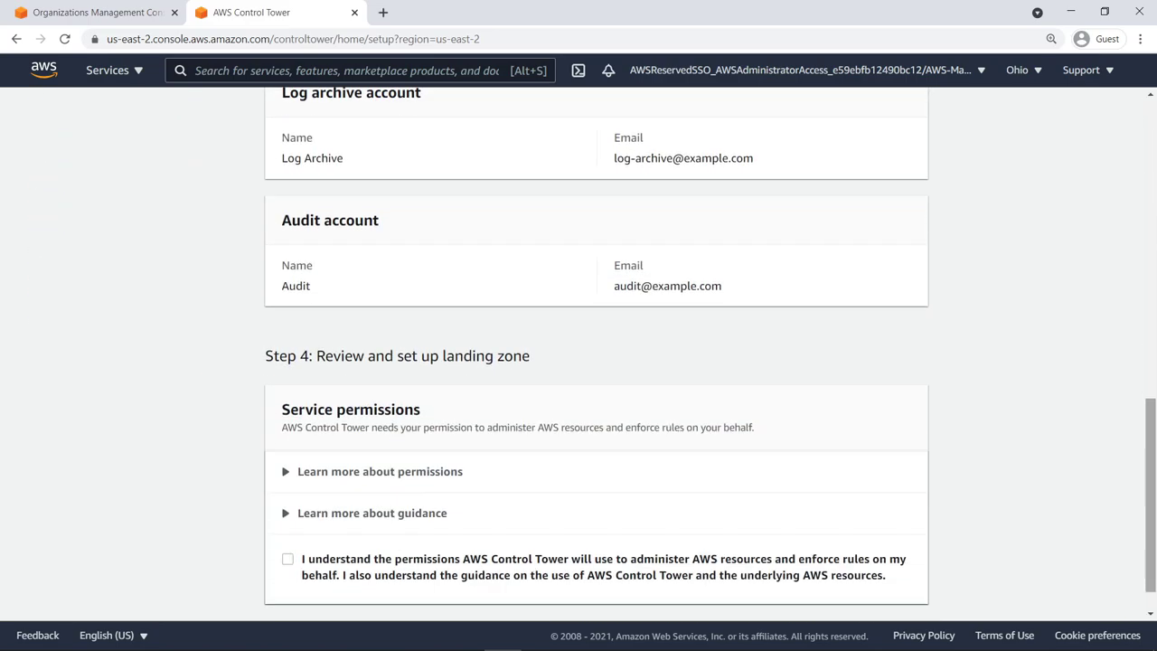
{"action": "scroll", "scroll_direction": "down", "scroll_amount": 3}
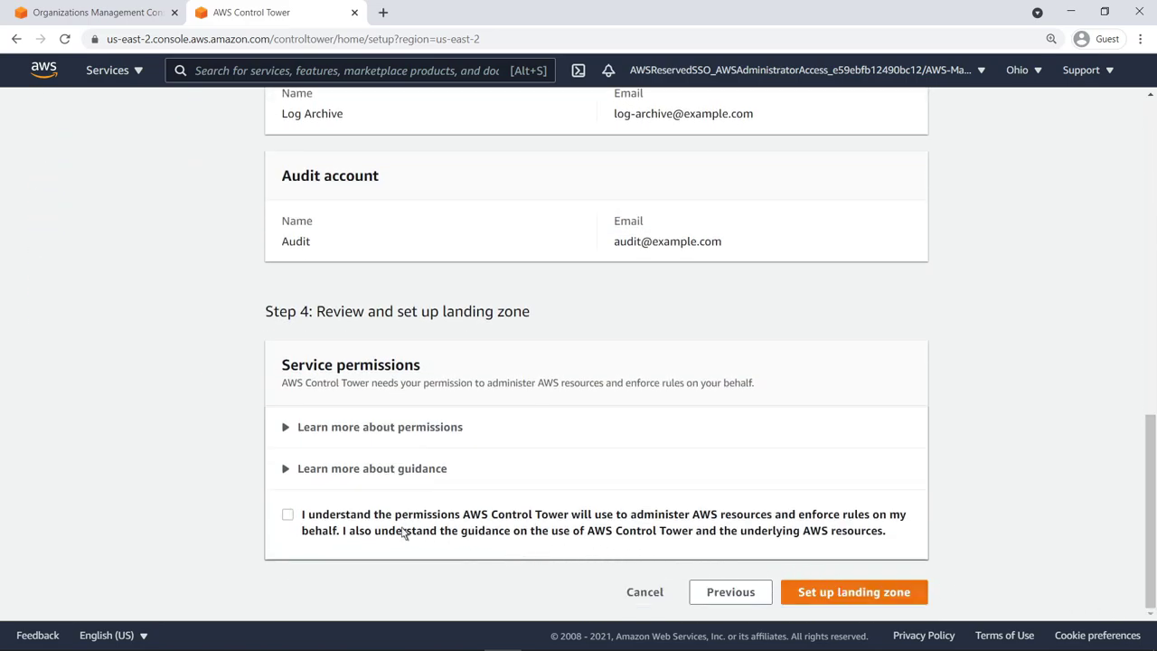
{"action": "left_click", "coordinate": [287, 513]}
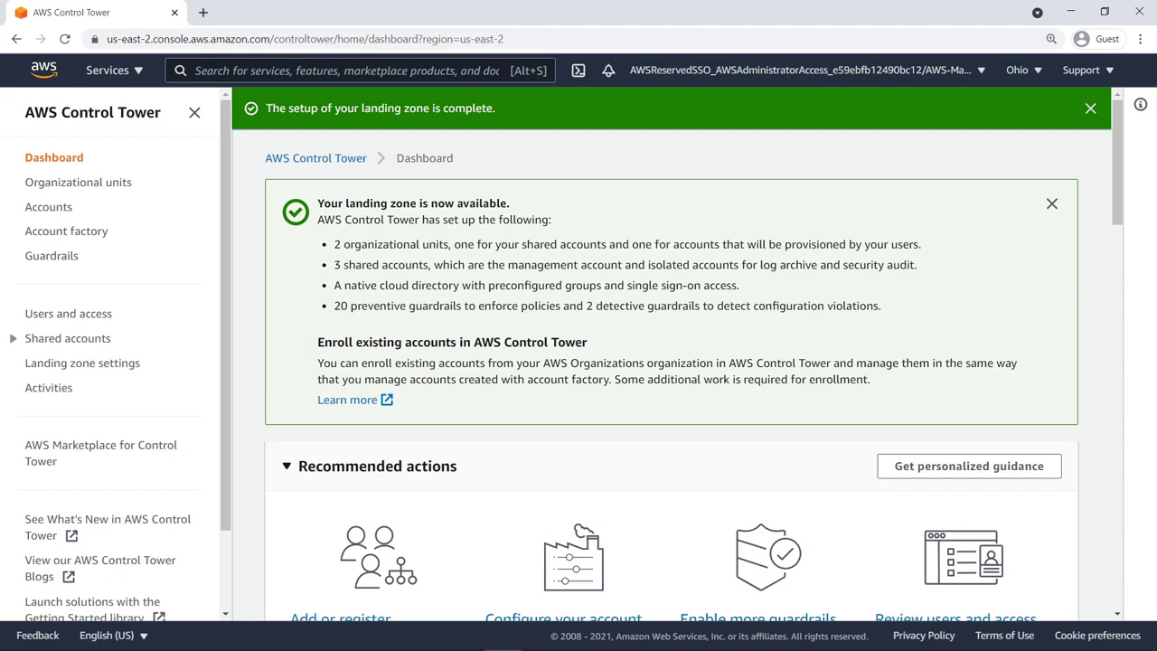
{"action": "mouse_move", "coordinate": [799, 598]}
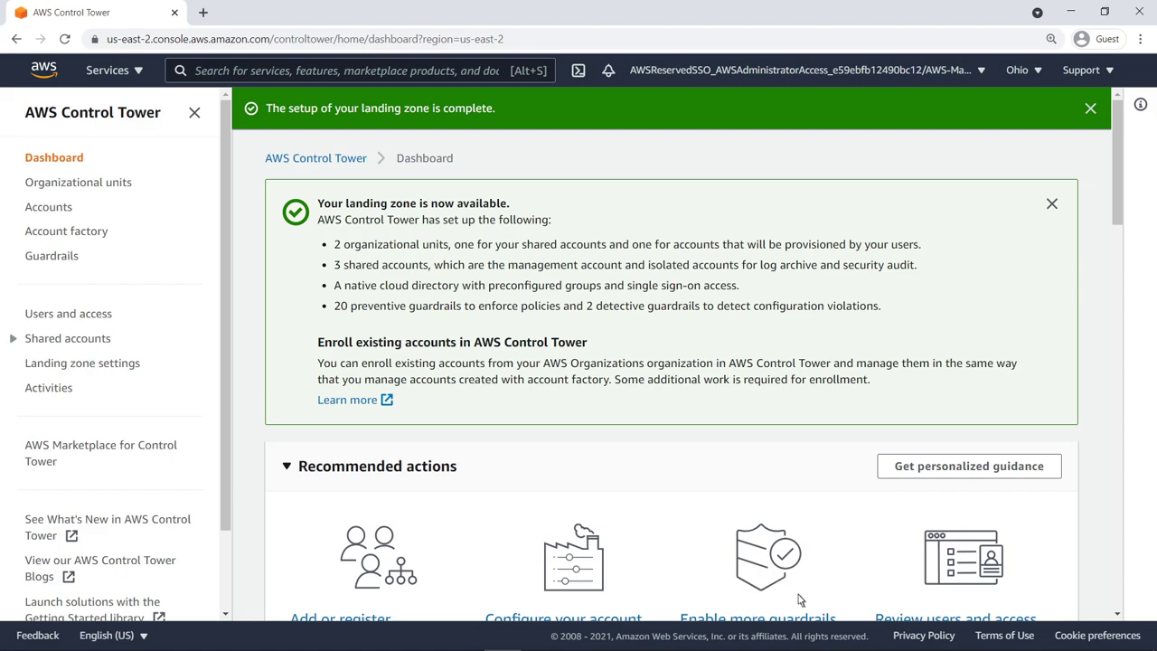
{"action": "mouse_move", "coordinate": [79, 182]}
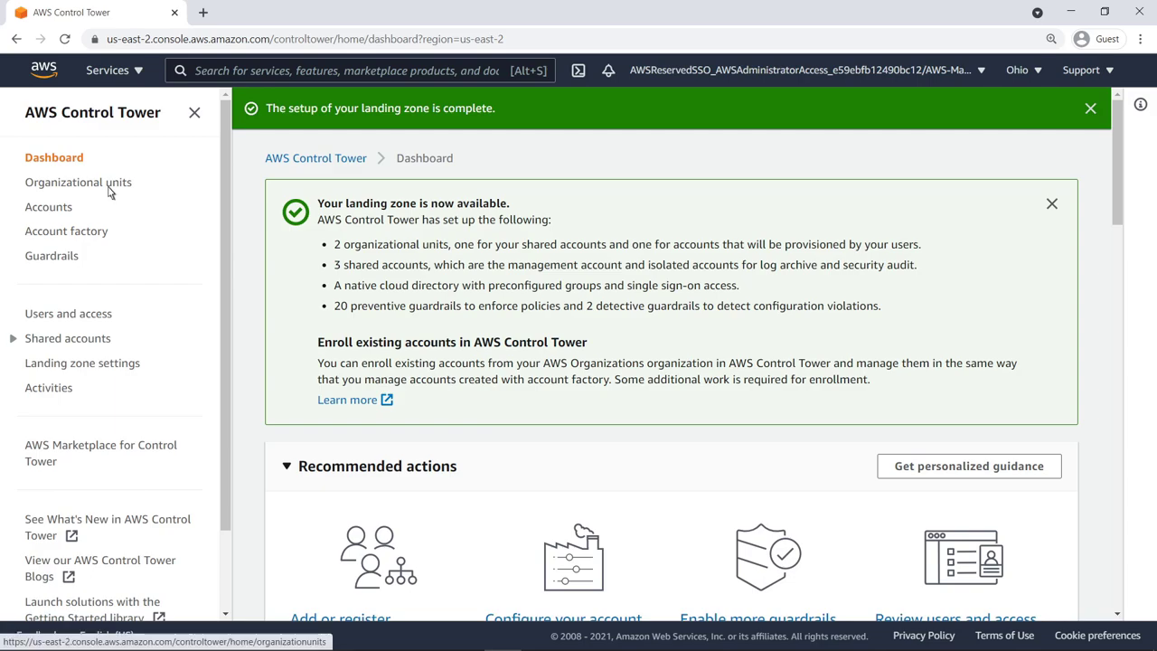
Step: Show the OU list with Root, Sandbox and Security registered, Workloads and Existing Accounts not
{"action": "left_click", "coordinate": [77, 182]}
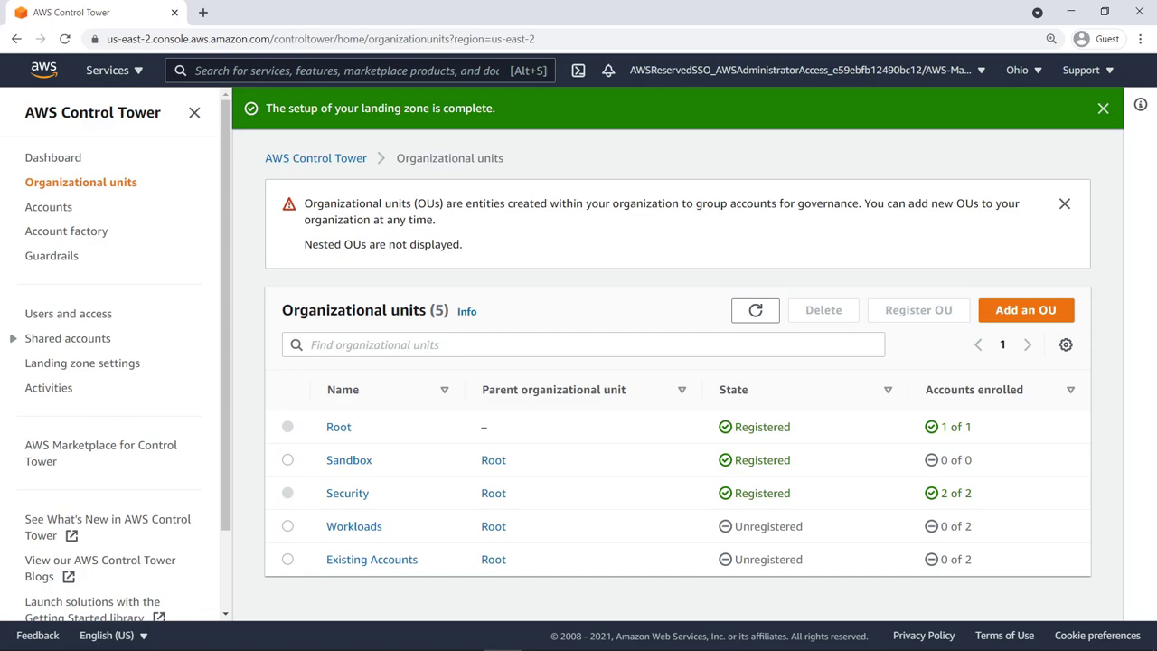
{"action": "mouse_move", "coordinate": [779, 314]}
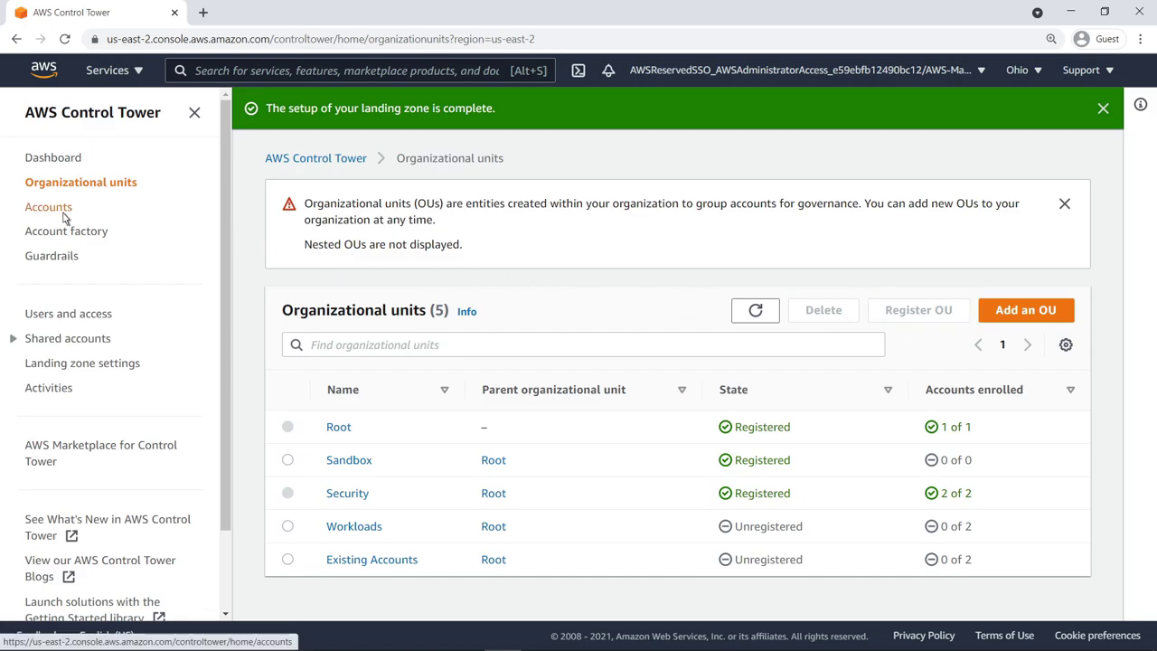
Step: List the seven accounts, showing Audit, AWS Training and Log Archive as enrolled
{"action": "left_click", "coordinate": [48, 206]}
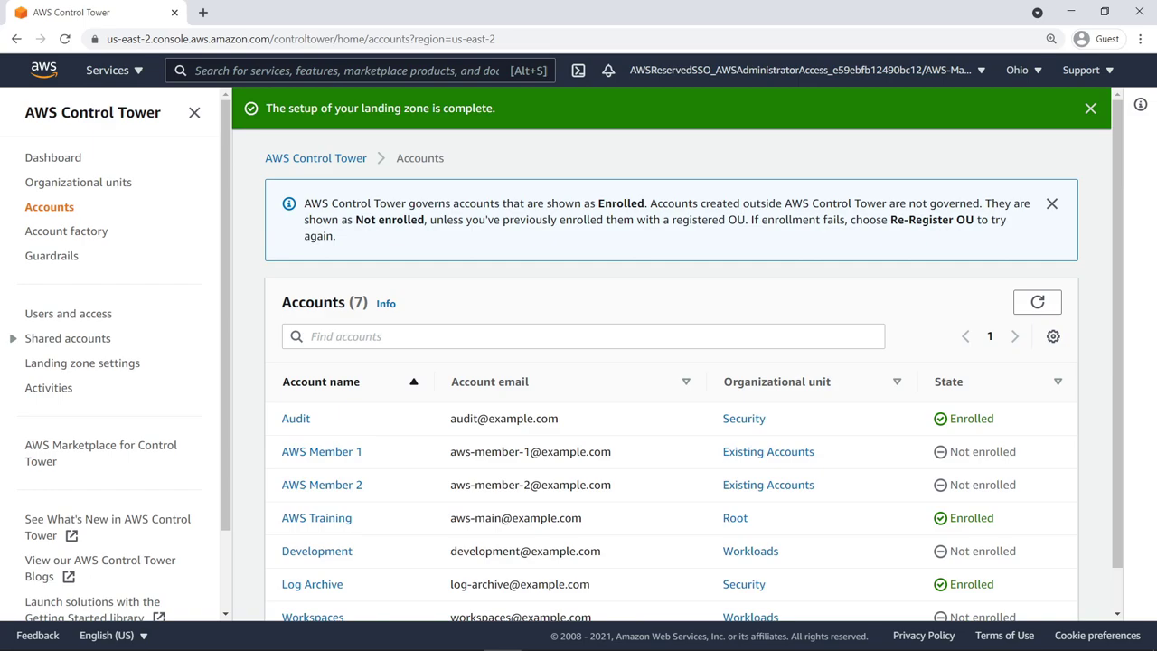
{"action": "mouse_move", "coordinate": [65, 224]}
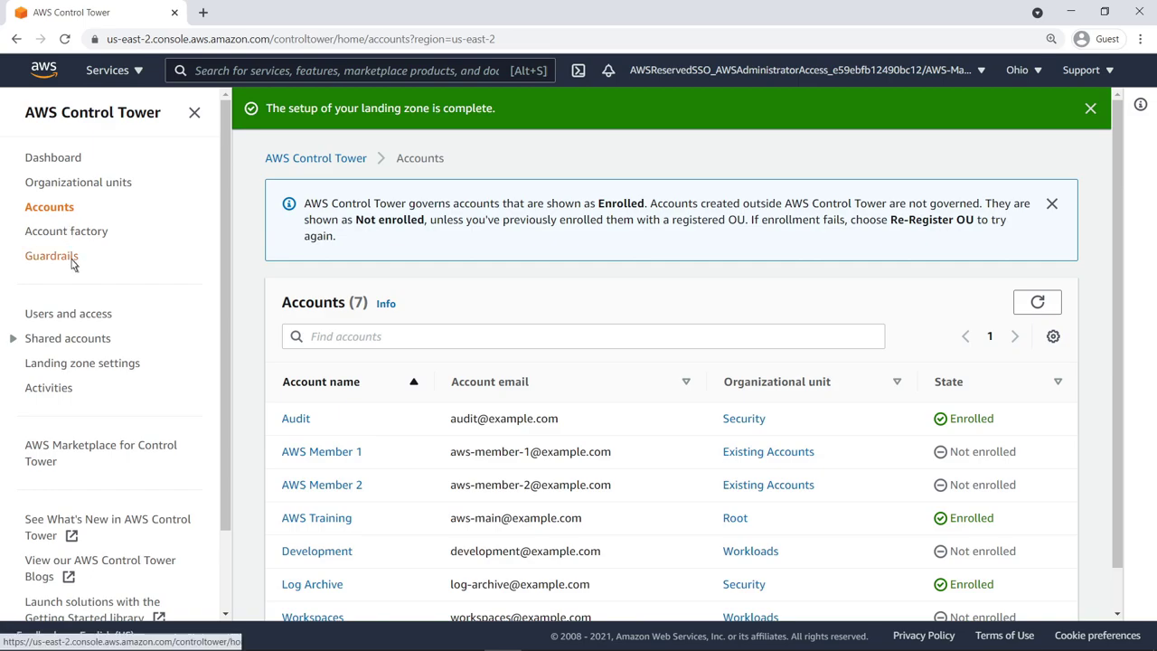
Step: Open the 'Enable encryption for EBS volumes attached to EC2 instances' guardrail and inspect its Config rule
{"action": "left_click", "coordinate": [52, 255]}
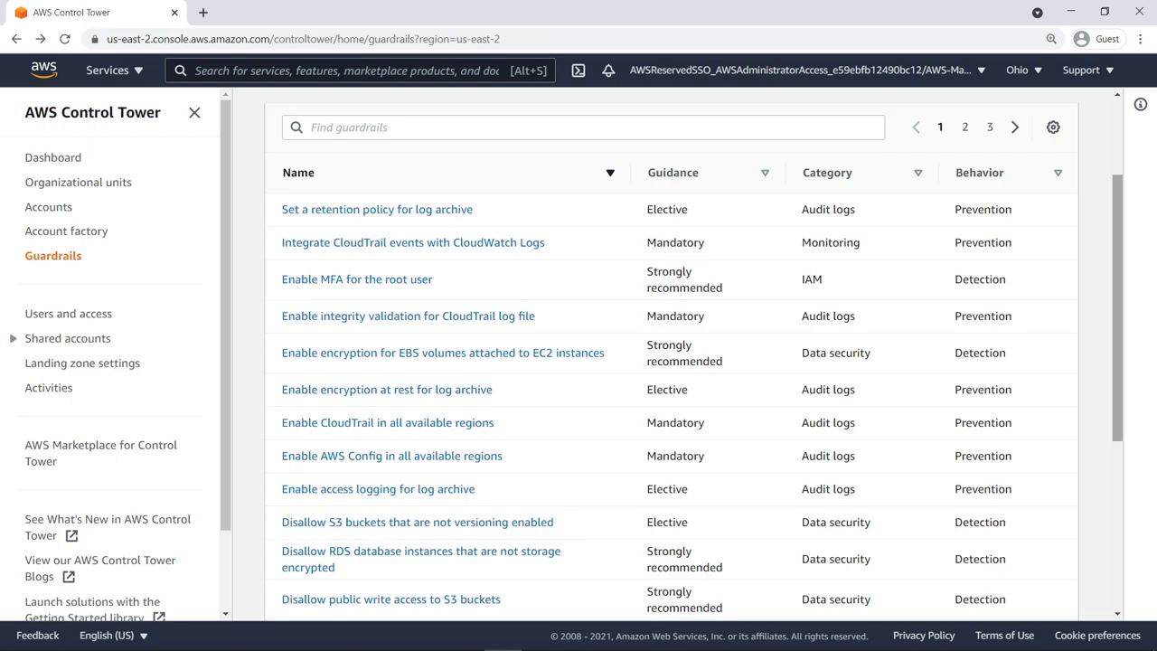
{"action": "mouse_move", "coordinate": [723, 378]}
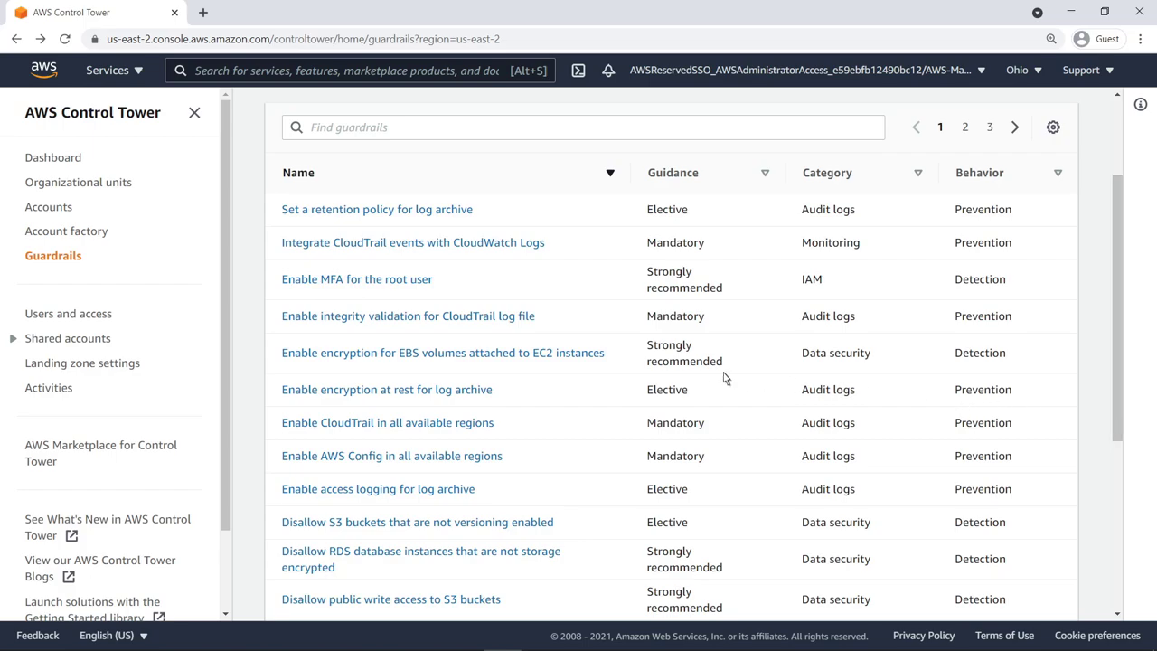
{"action": "left_click", "coordinate": [442, 352]}
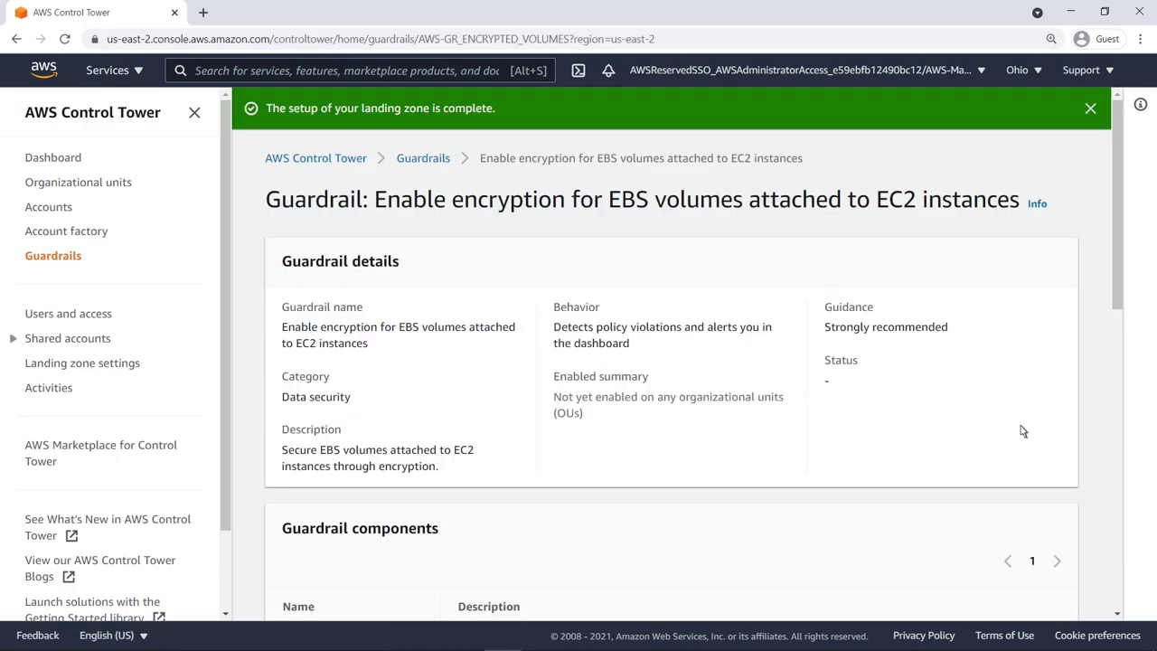
{"action": "scroll", "scroll_direction": "down", "scroll_amount": 3}
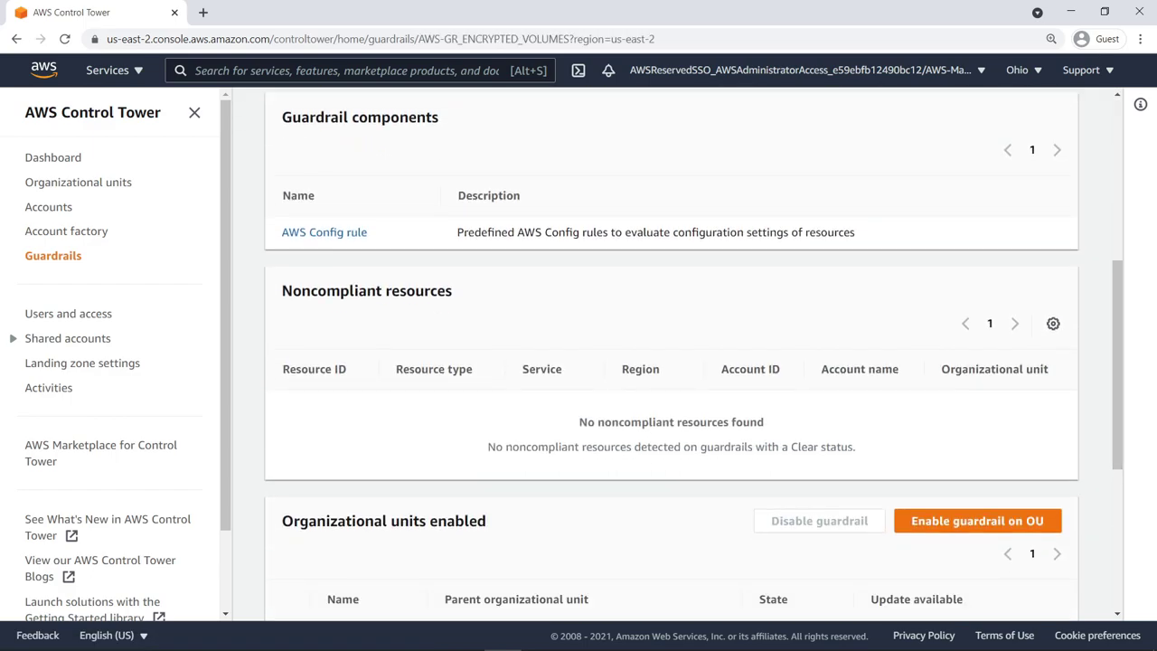
{"action": "mouse_move", "coordinate": [475, 271]}
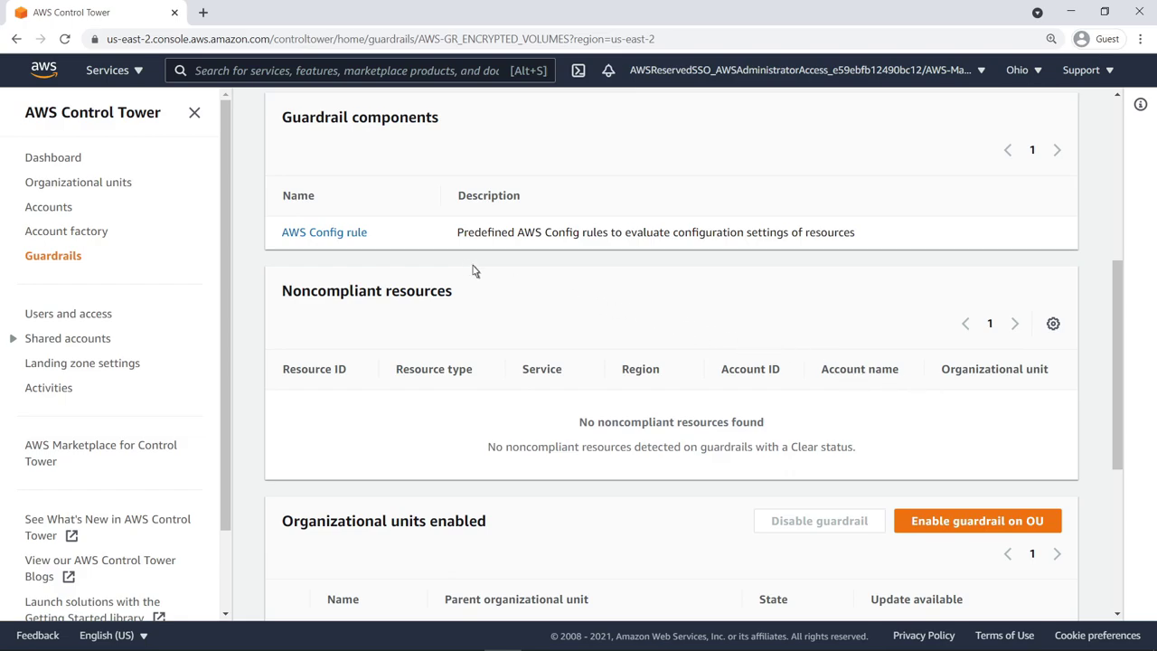
{"action": "left_click", "coordinate": [324, 232]}
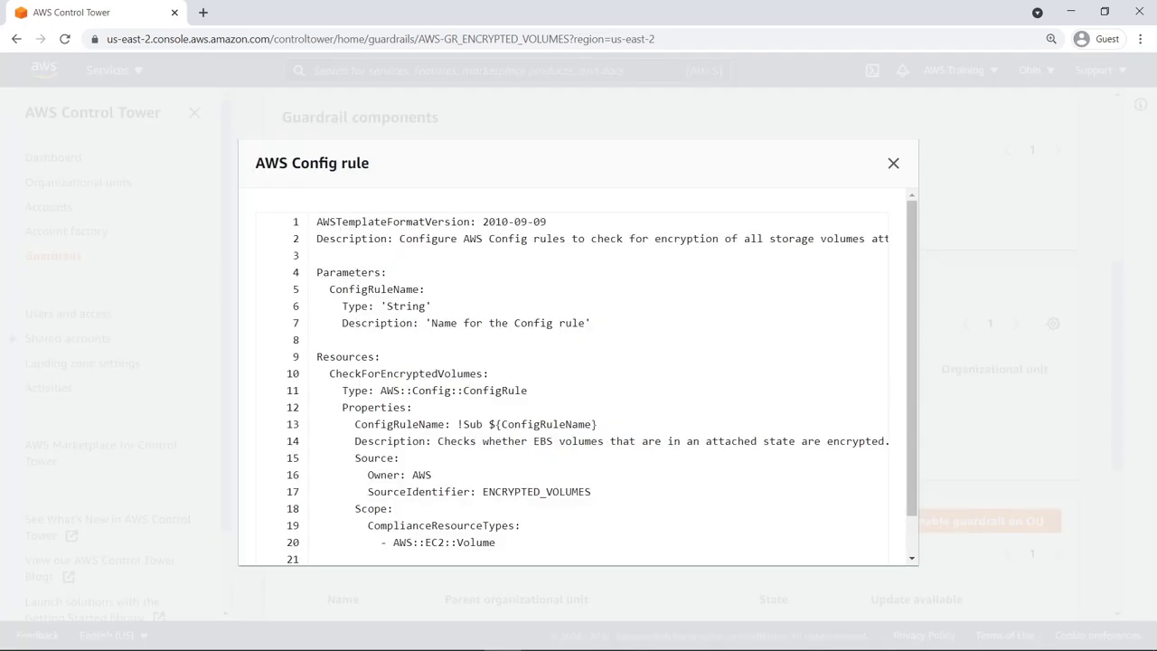
{"action": "mouse_move", "coordinate": [458, 228]}
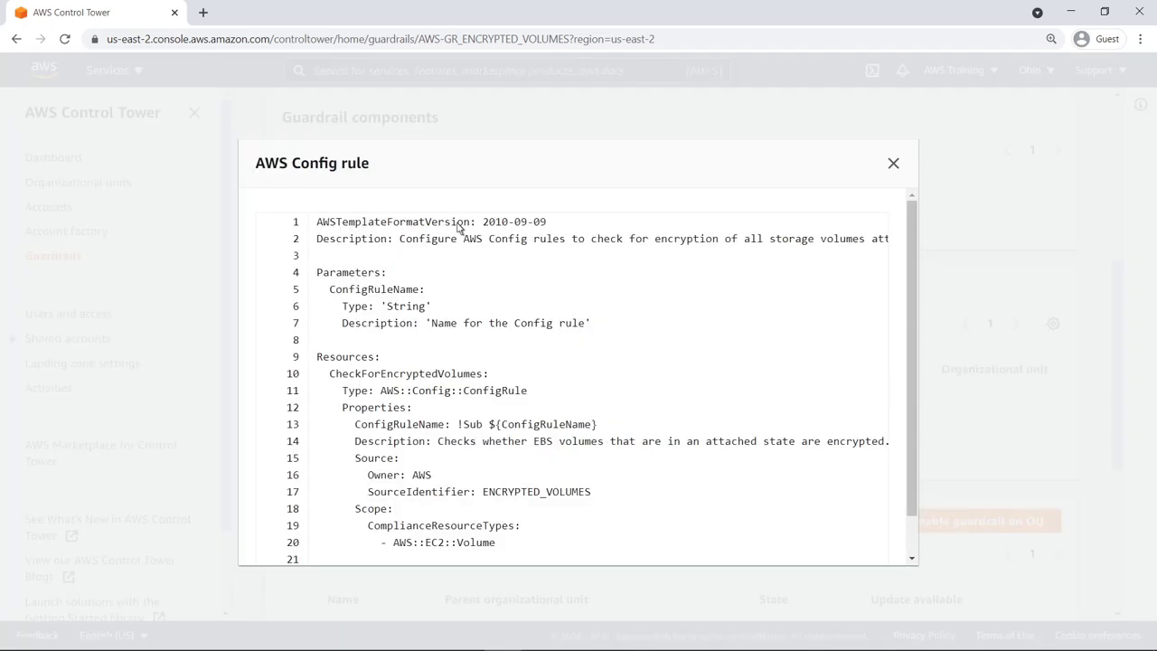
{"action": "left_click", "coordinate": [893, 163]}
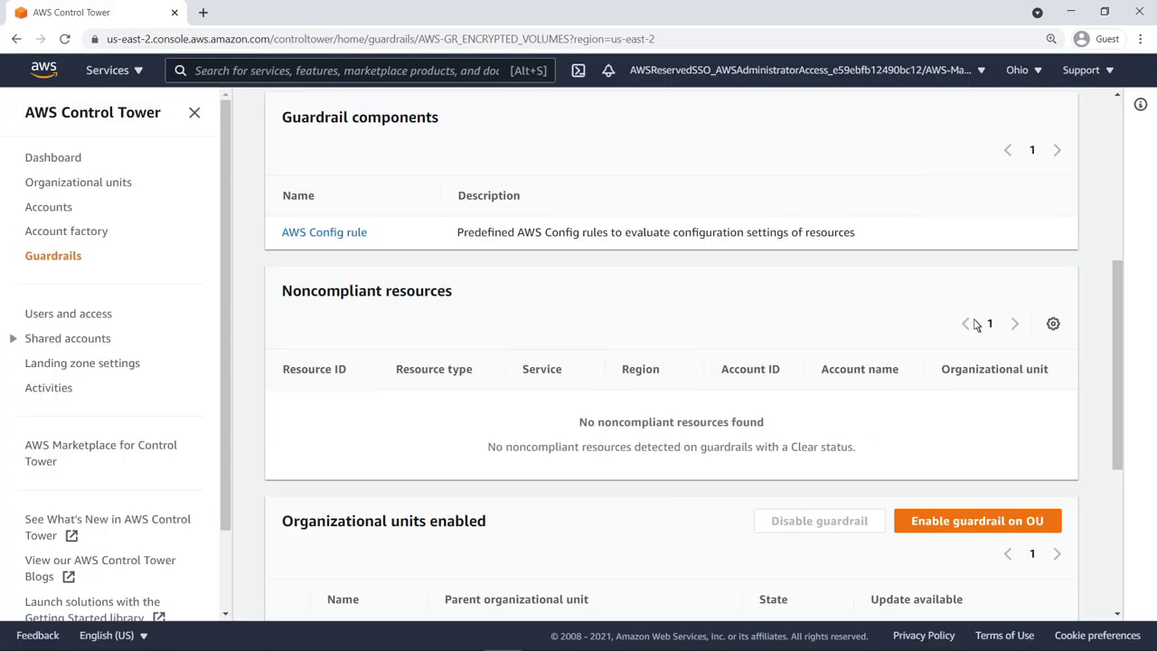
{"action": "scroll", "scroll_direction": "down", "scroll_amount": 3}
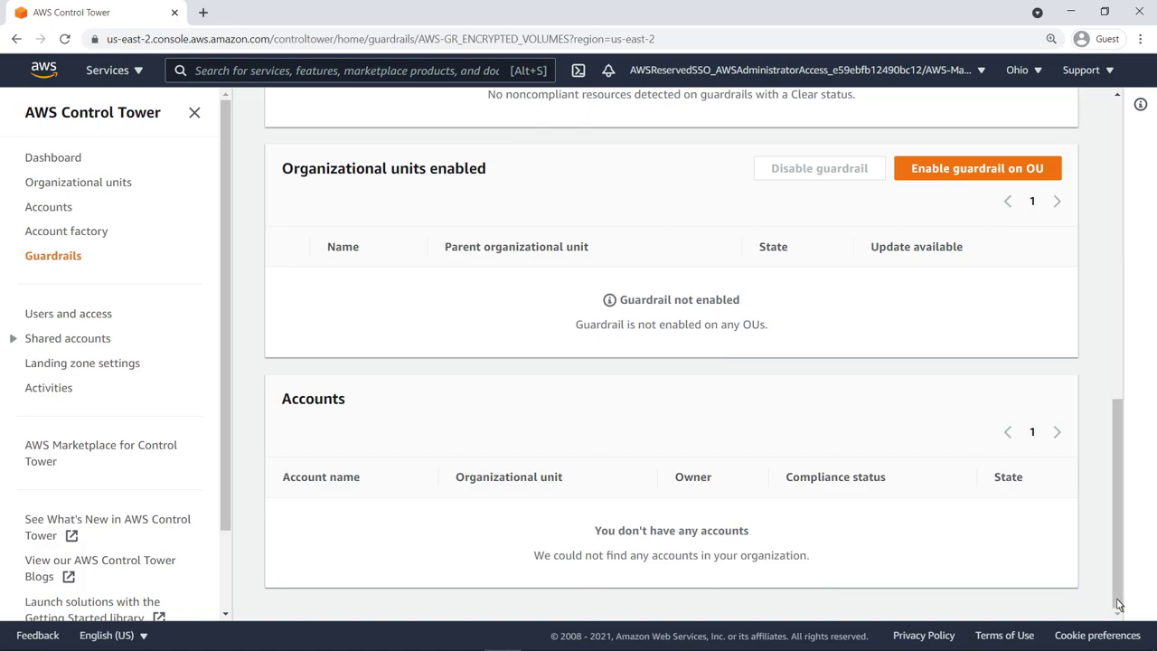
{"action": "mouse_move", "coordinate": [976, 312]}
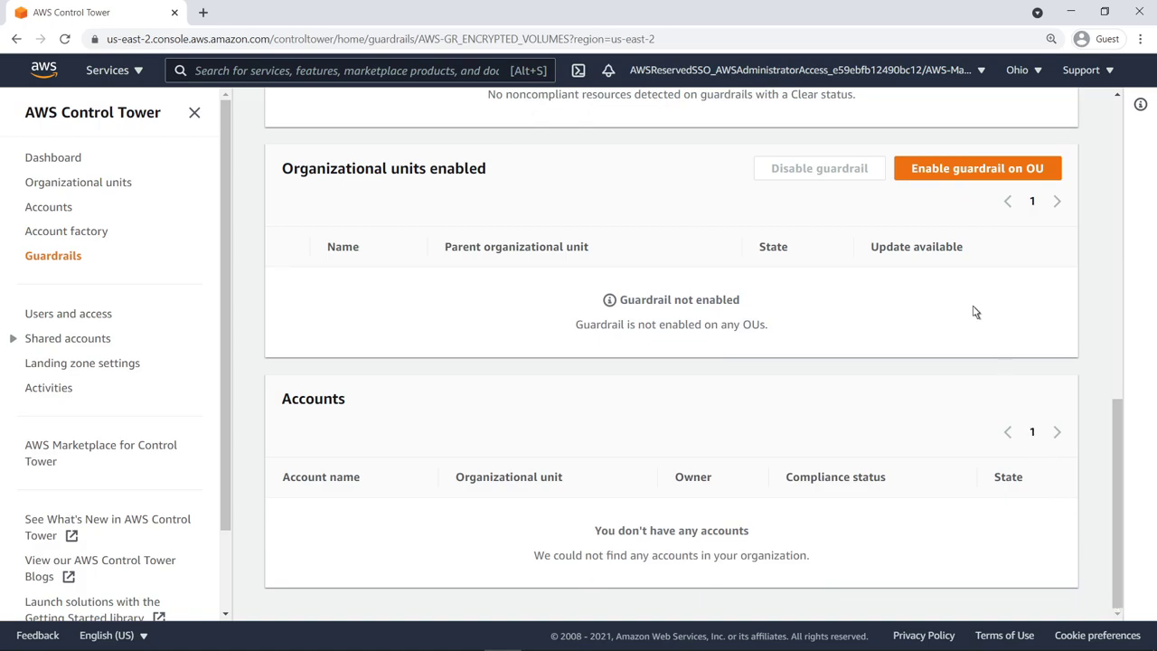
Step: Apply the EBS volume encryption guardrail to the Sandbox OU, then return to the dashboard
{"action": "left_click", "coordinate": [977, 168]}
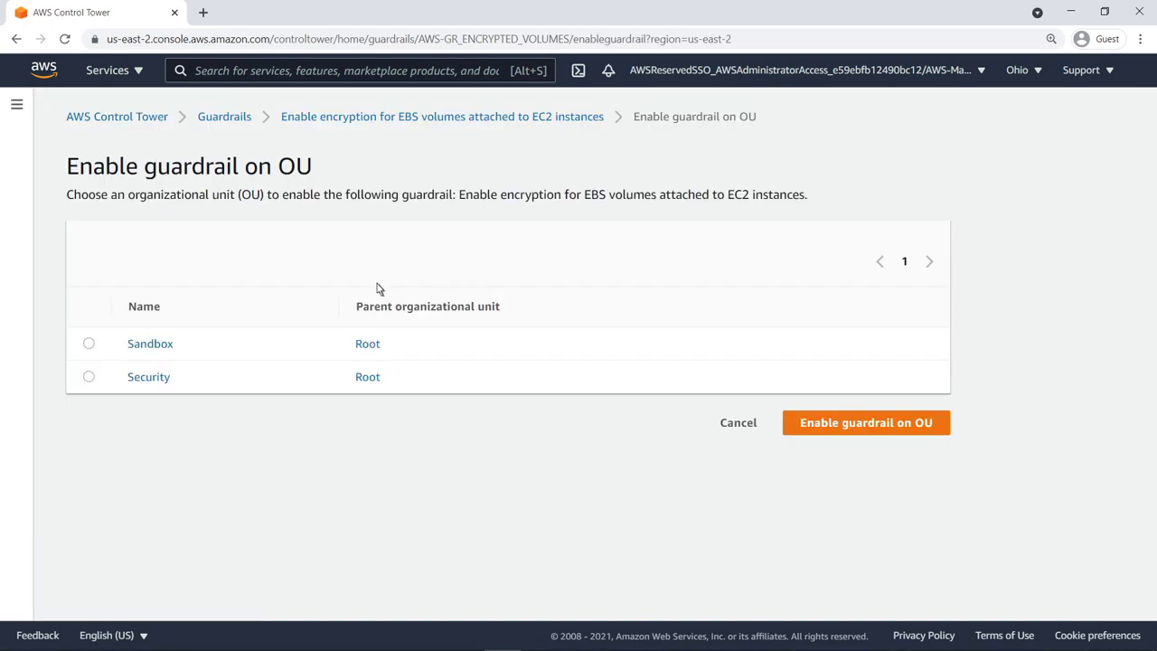
{"action": "left_click", "coordinate": [89, 343]}
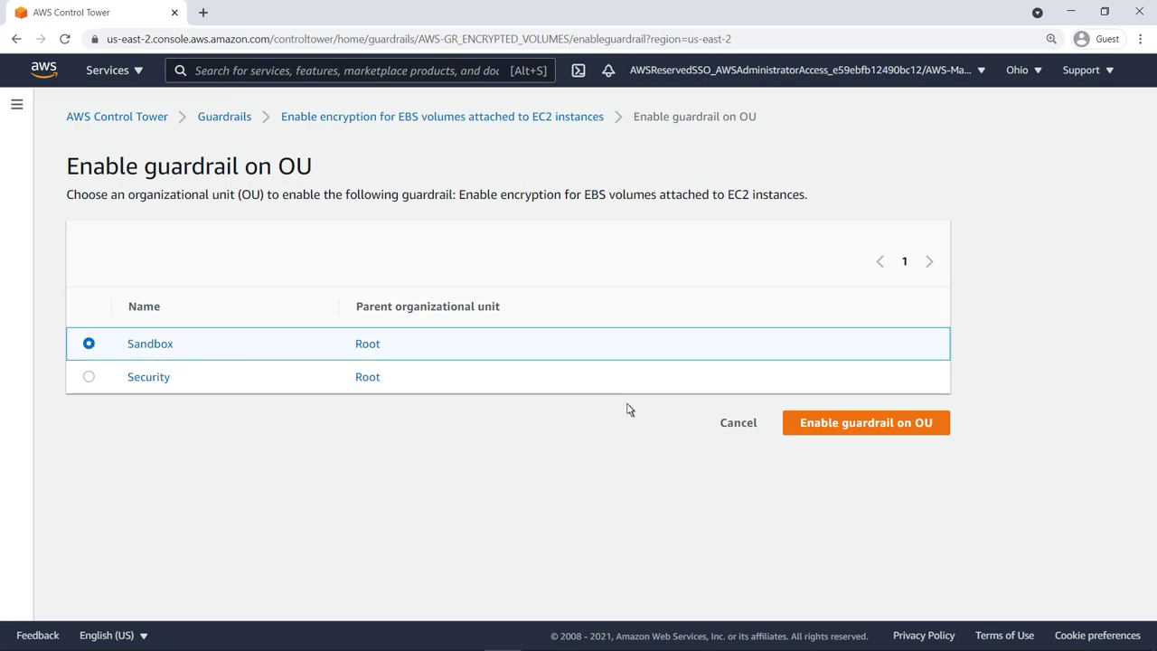
{"action": "left_click", "coordinate": [864, 422]}
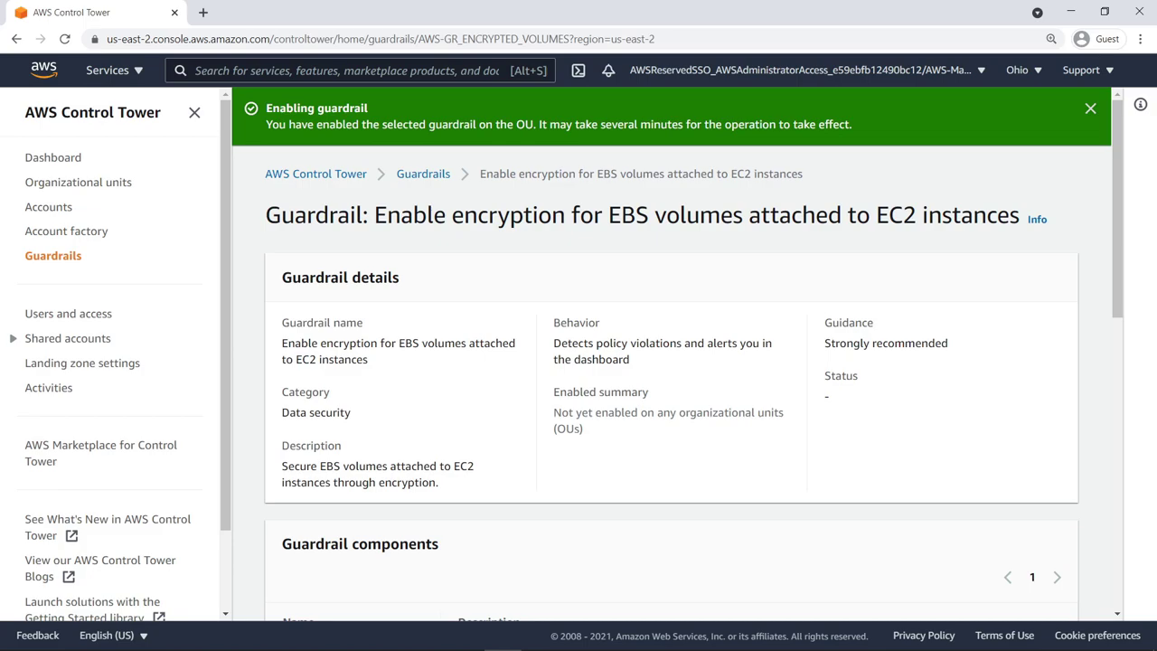
{"action": "left_click", "coordinate": [52, 156]}
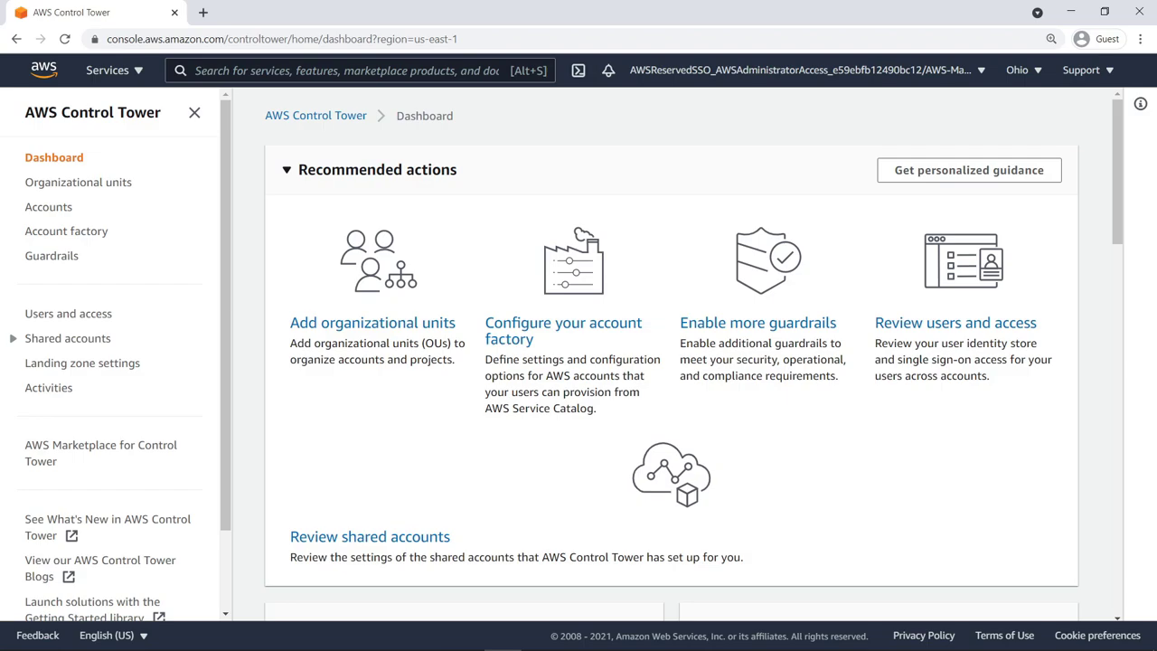
{"action": "mouse_move", "coordinate": [1118, 515]}
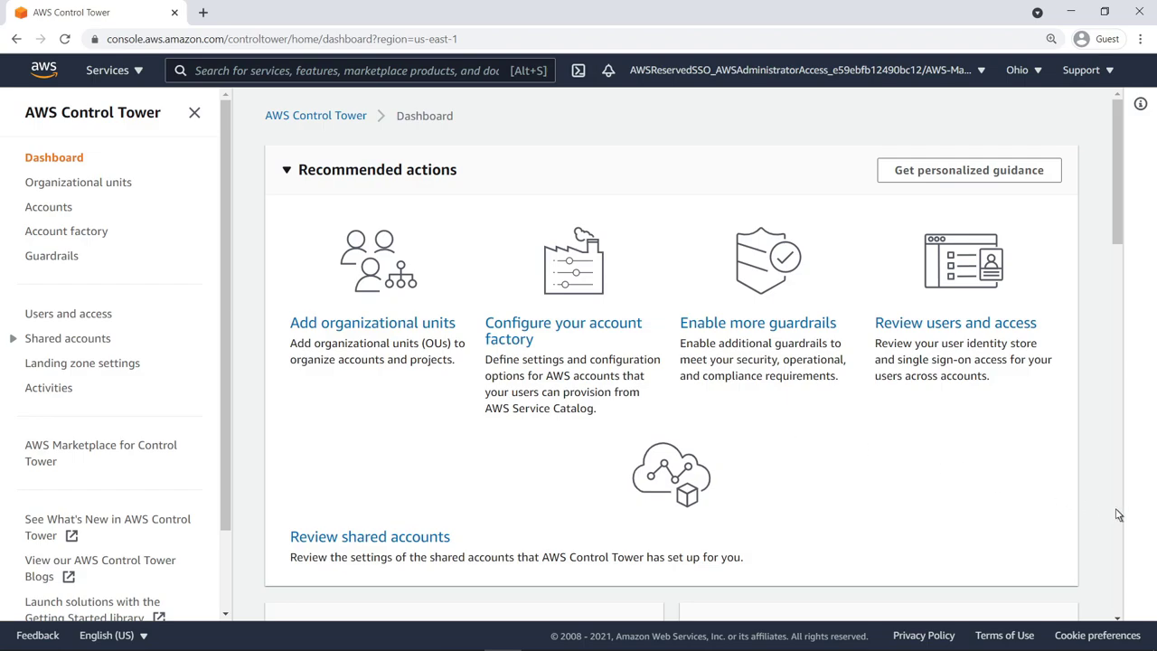
Step: Scroll to Managed accounts and open the noncompliant AWS-Member-3 account's details
{"action": "scroll", "scroll_direction": "down", "scroll_amount": 3}
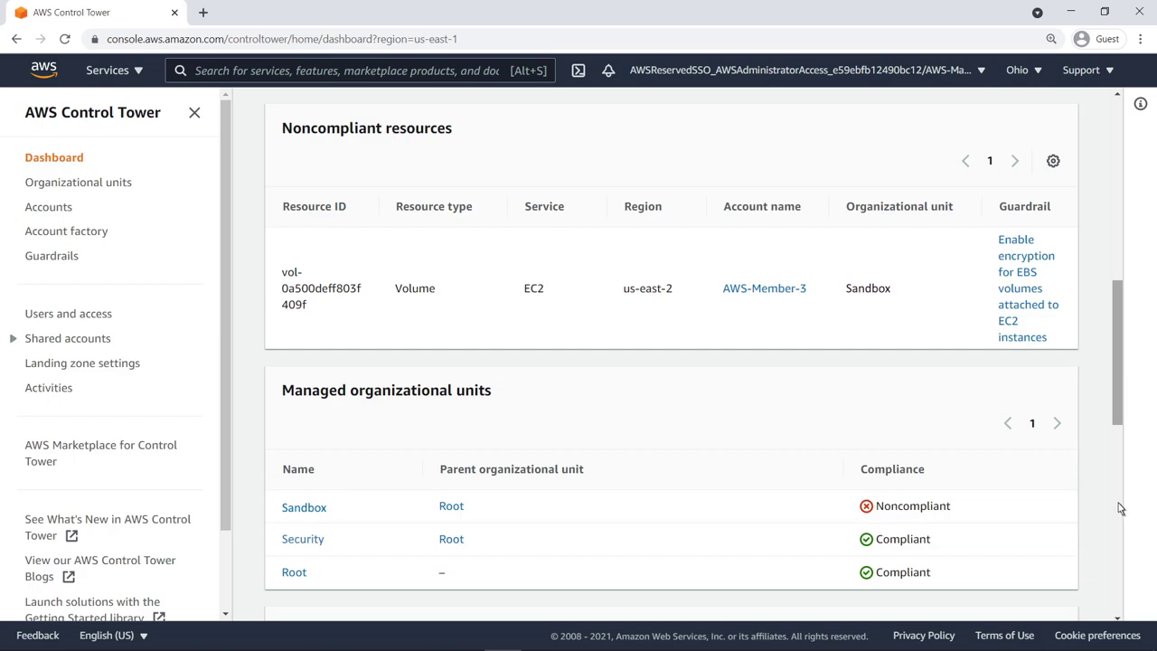
{"action": "scroll", "scroll_direction": "down", "scroll_amount": 3}
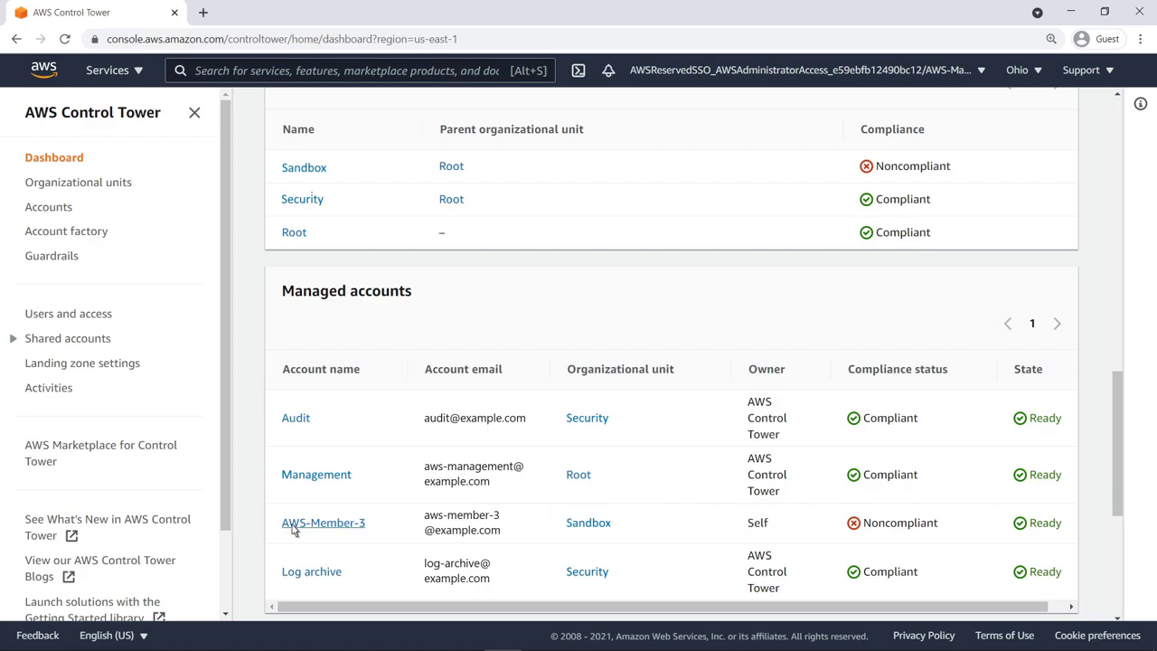
{"action": "left_click", "coordinate": [323, 522]}
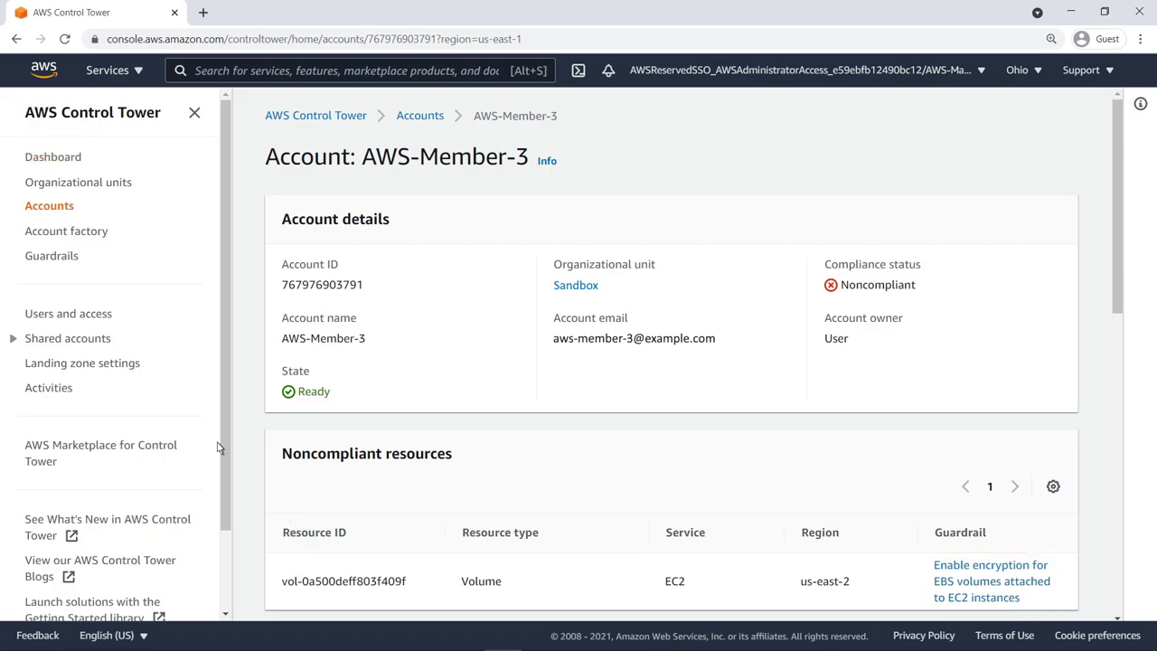
{"action": "mouse_move", "coordinate": [68, 312]}
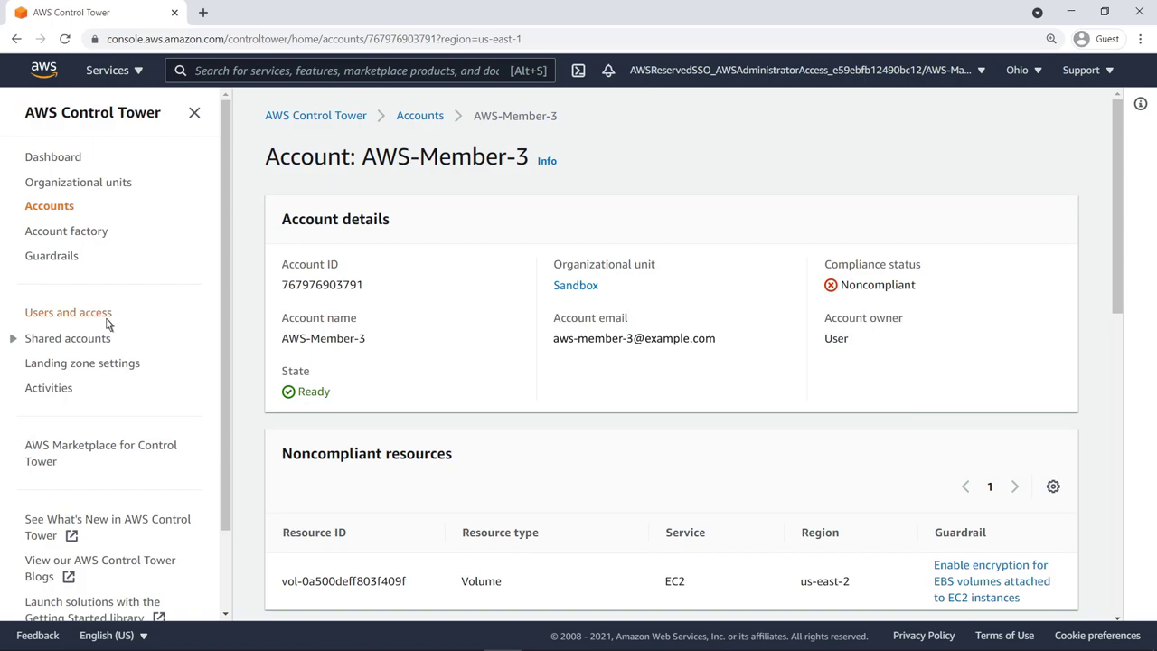
Step: Open the Users and access page showing AWS Single Sign-On and its user portal URL
{"action": "left_click", "coordinate": [69, 313]}
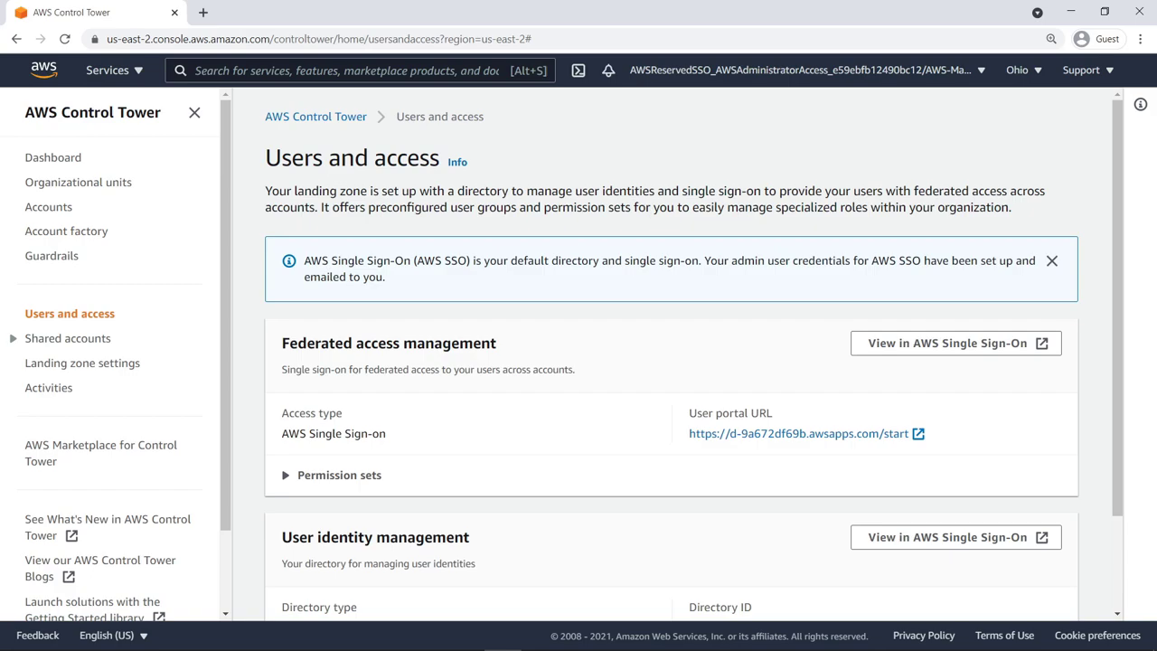
{"action": "mouse_move", "coordinate": [862, 350]}
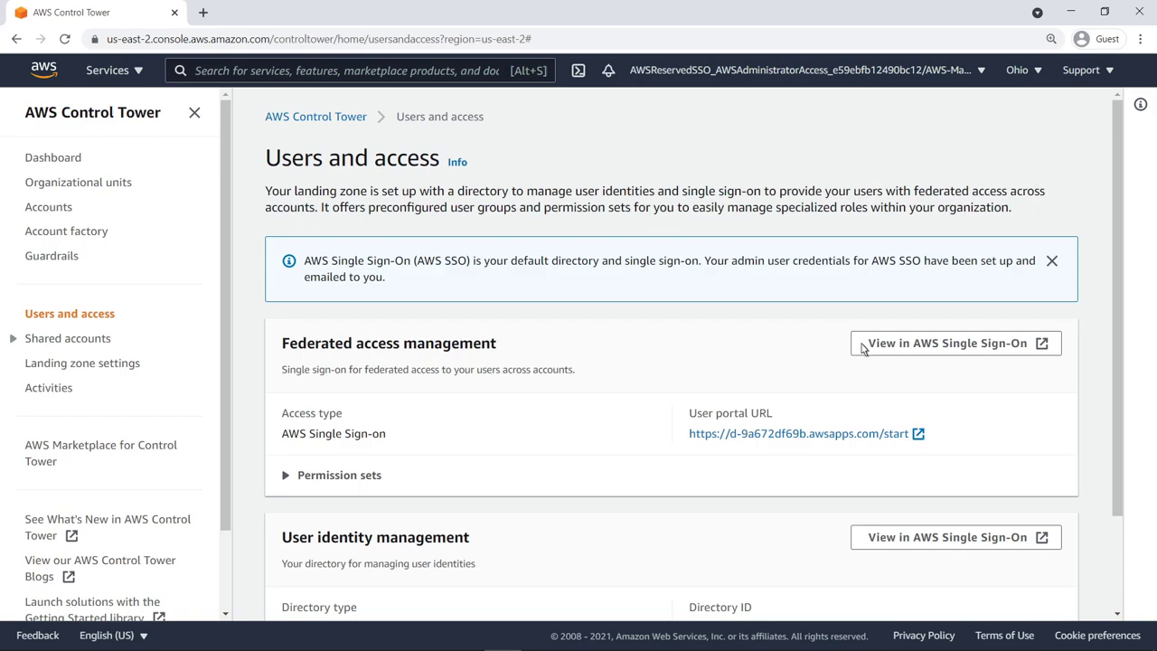
{"action": "left_click", "coordinate": [954, 342]}
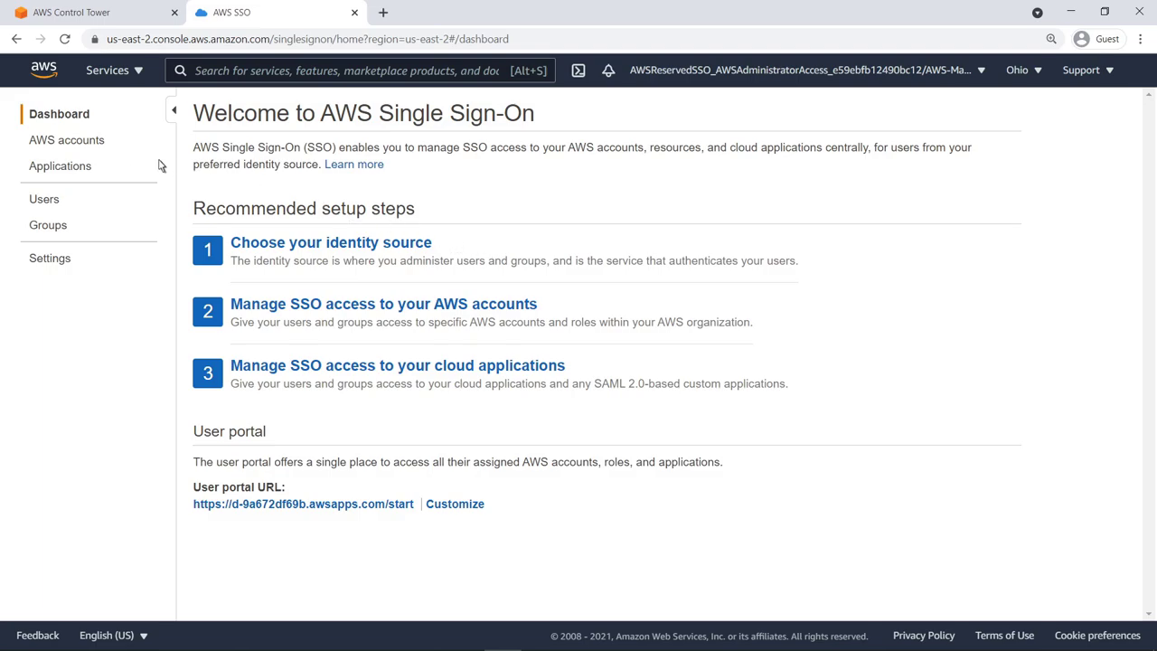
{"action": "left_click", "coordinate": [67, 139]}
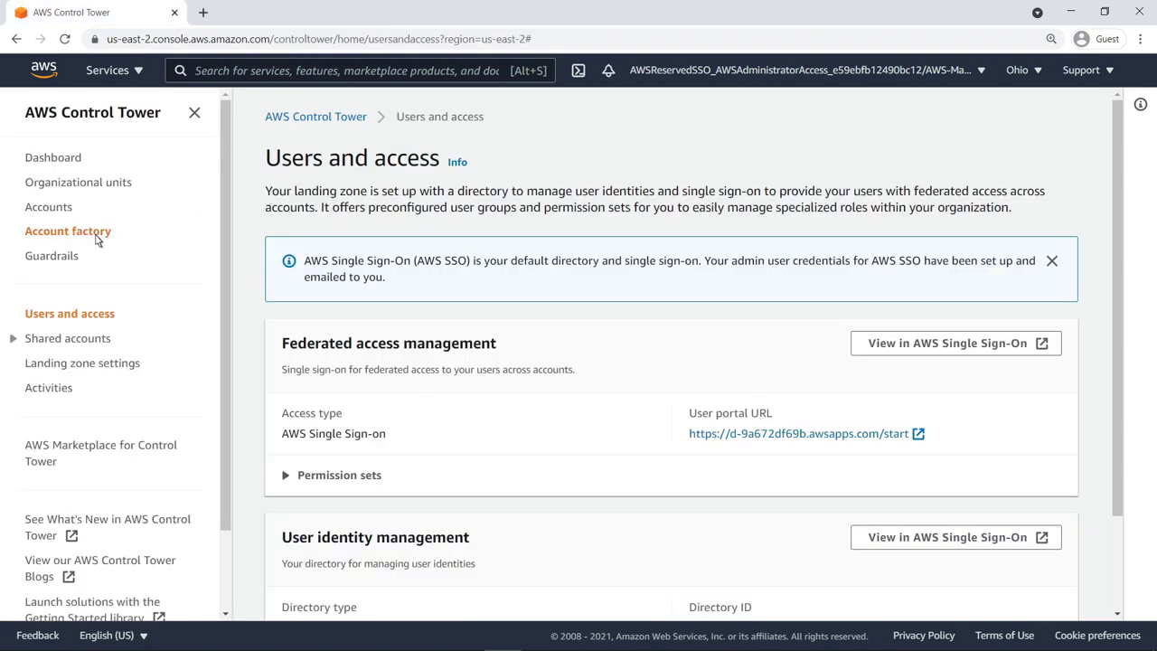
Step: Go to Account factory and start the Enroll account form
{"action": "left_click", "coordinate": [68, 230]}
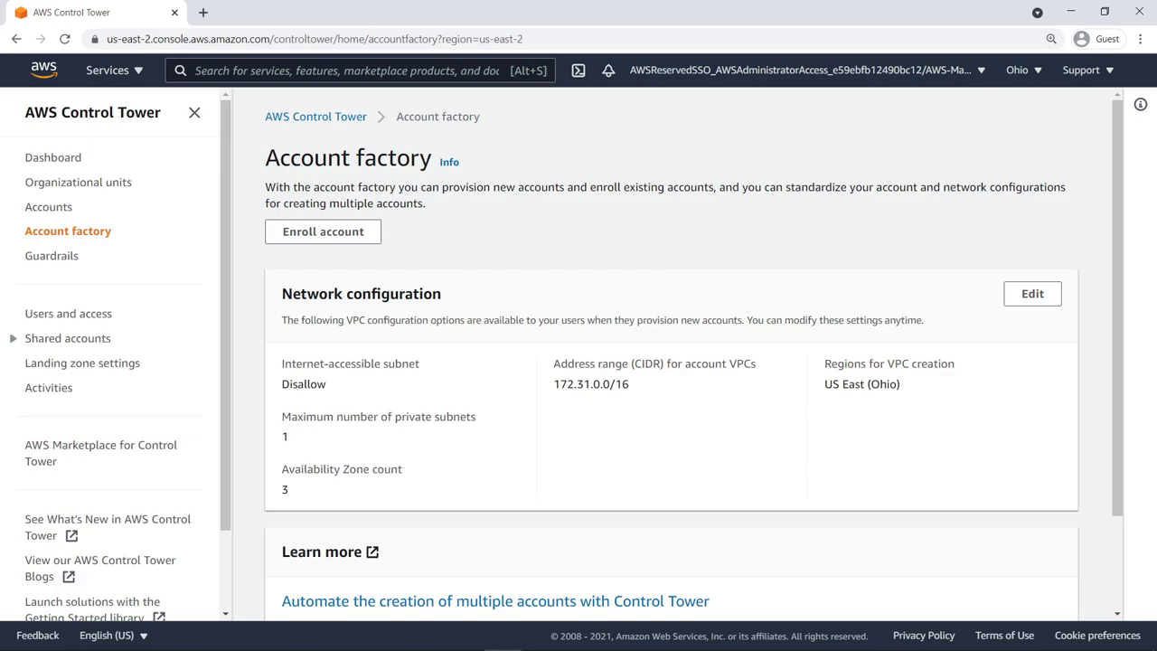
{"action": "mouse_move", "coordinate": [97, 239]}
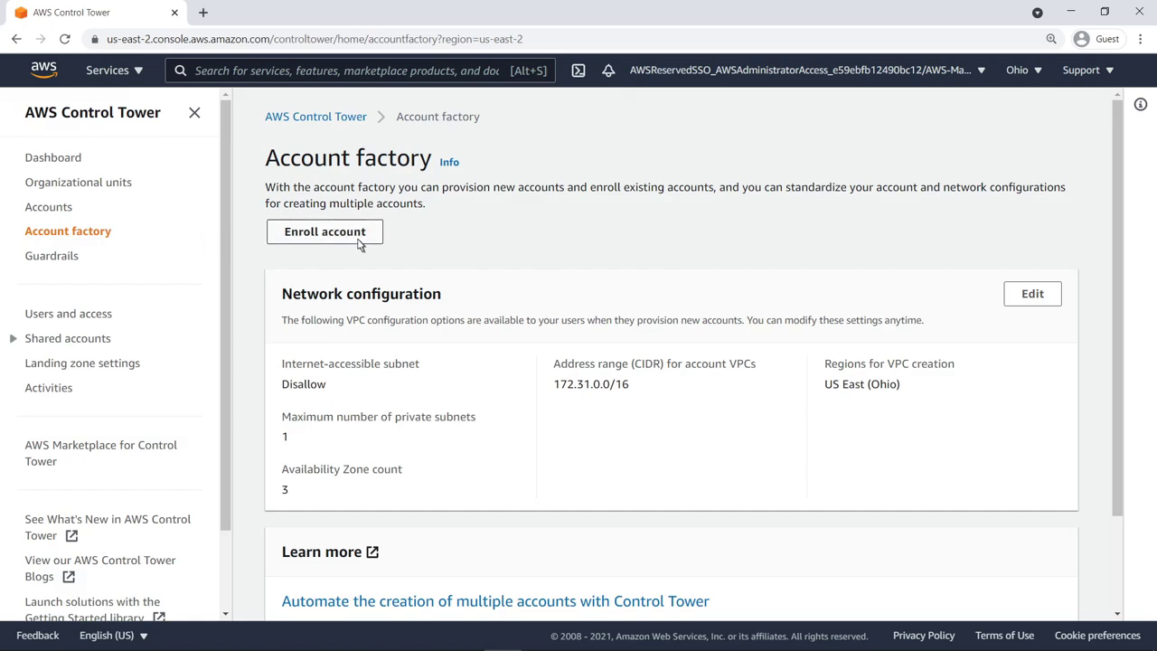
{"action": "left_click", "coordinate": [325, 231]}
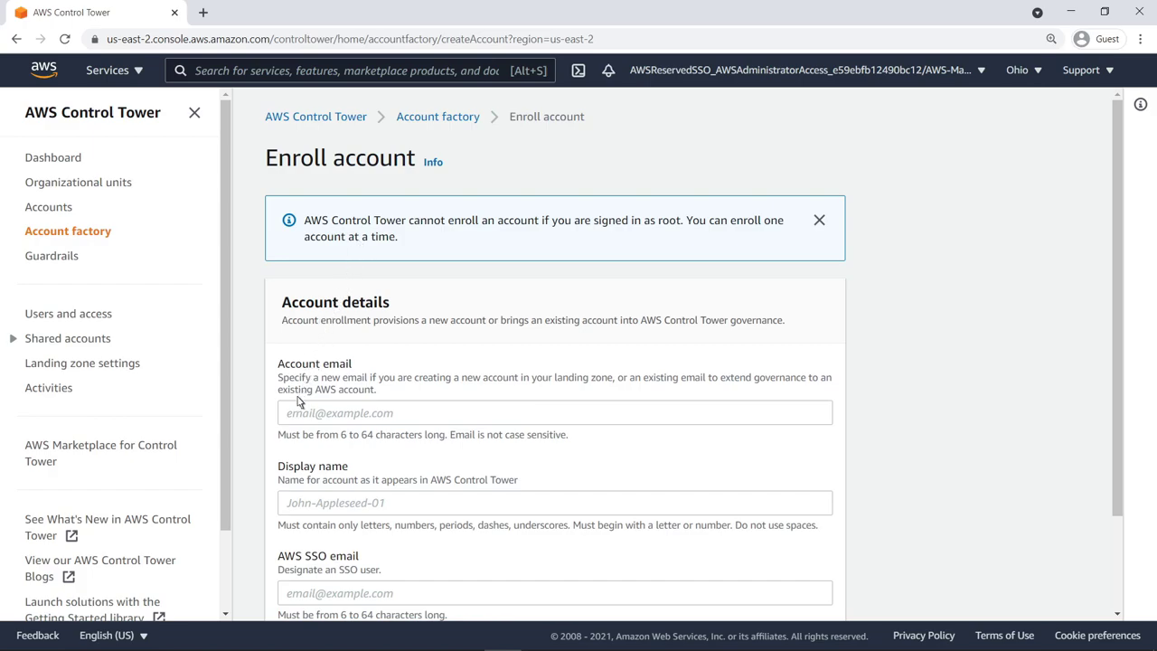
{"action": "type", "text": "aws-member-4@example.com"}
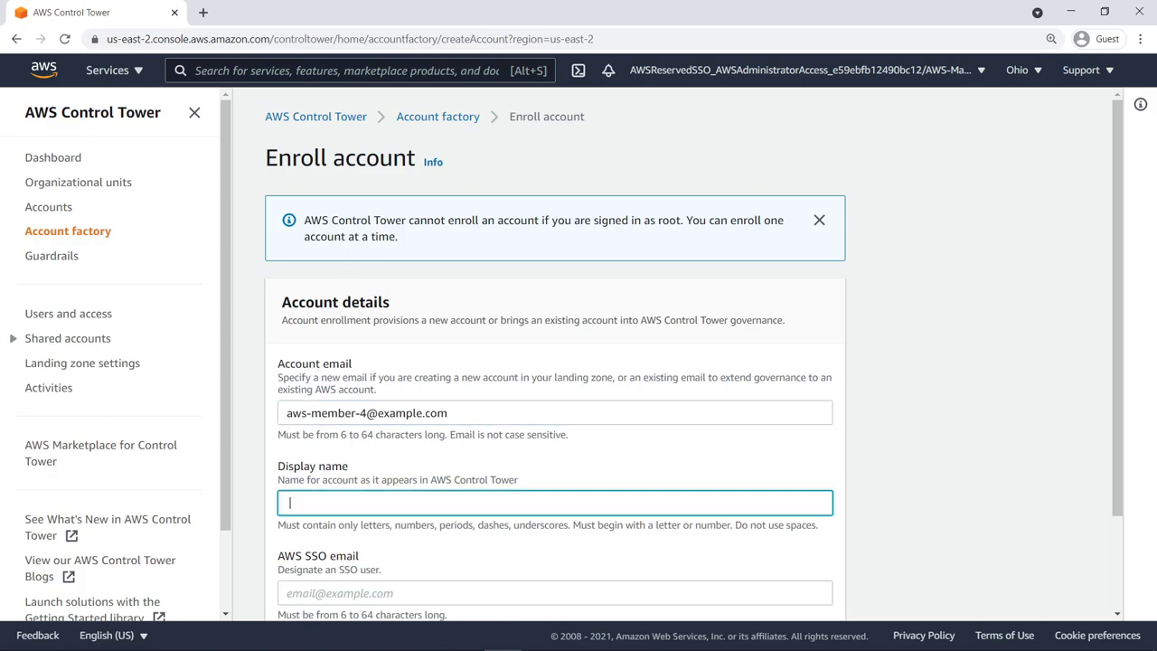
{"action": "type", "text": "AWS-Member-4"}
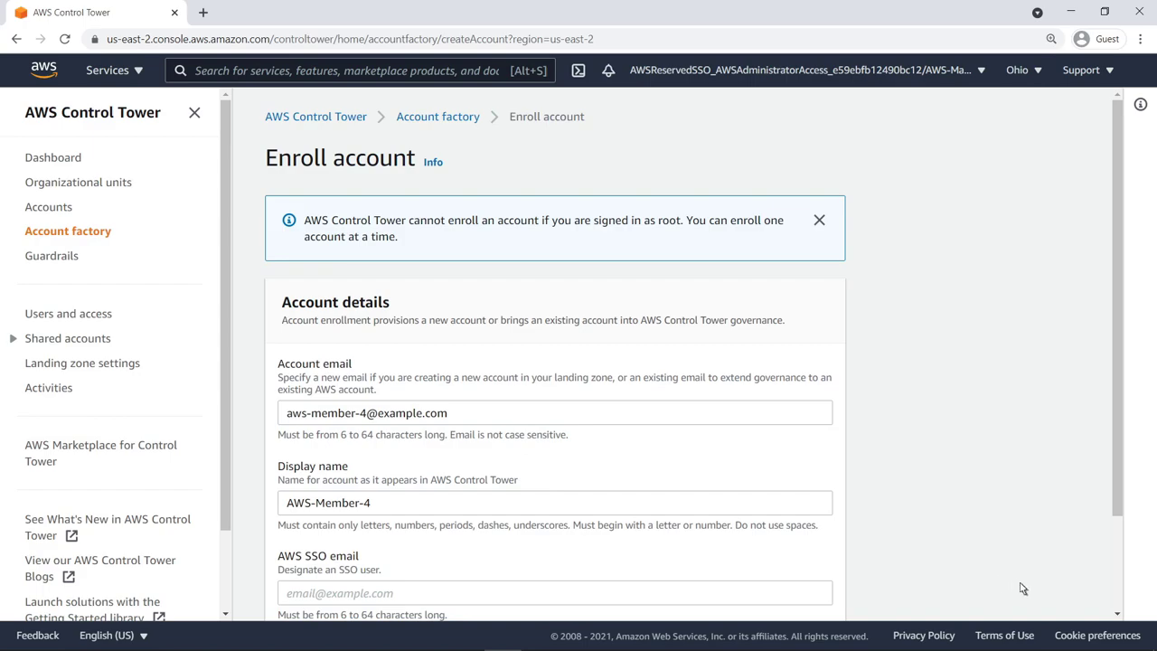
{"action": "scroll", "scroll_direction": "down", "scroll_amount": 3}
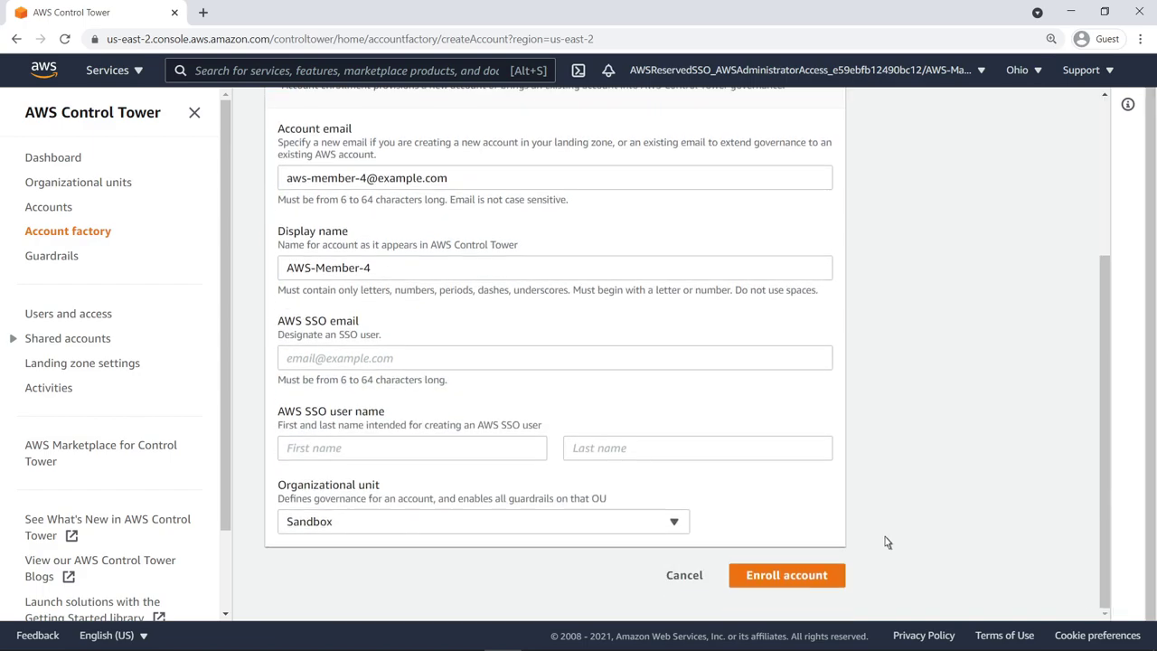
{"action": "type", "text": "aws-member-4"}
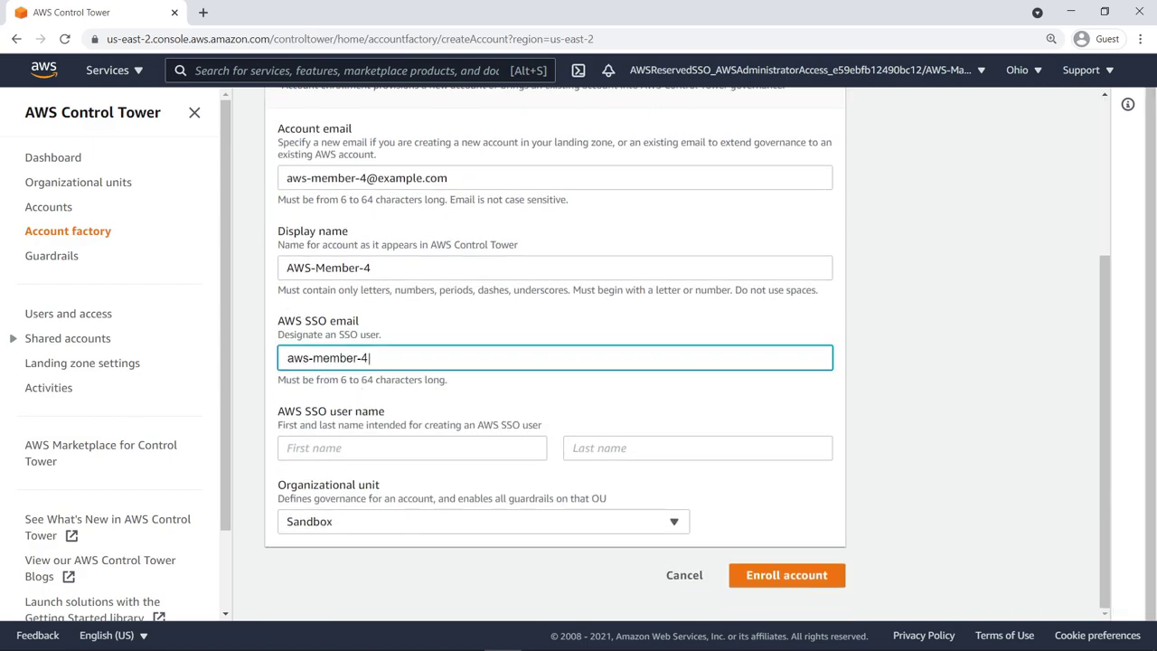
{"action": "type", "text": "@example.com"}
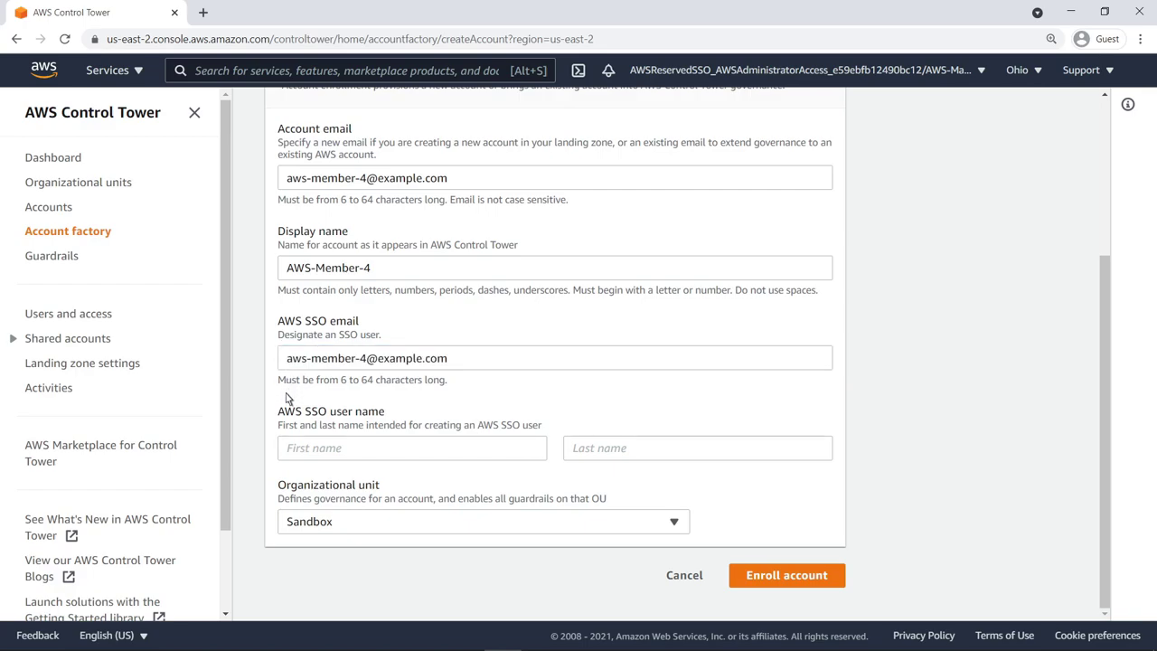
{"action": "left_click", "coordinate": [411, 448]}
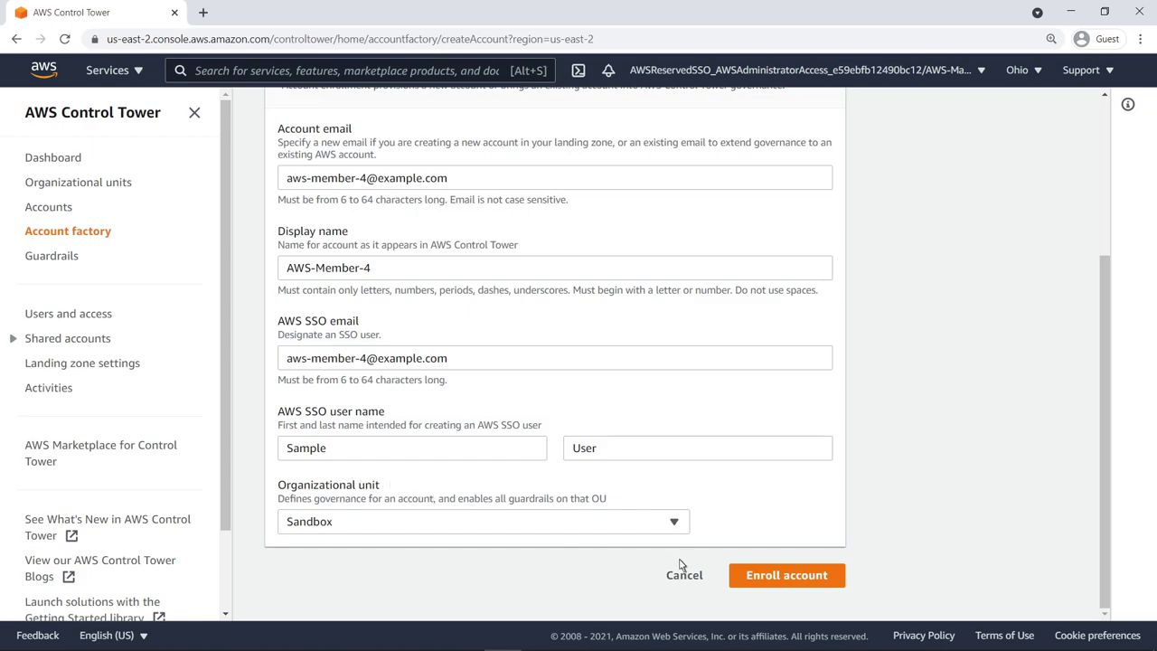
{"action": "left_click", "coordinate": [787, 575]}
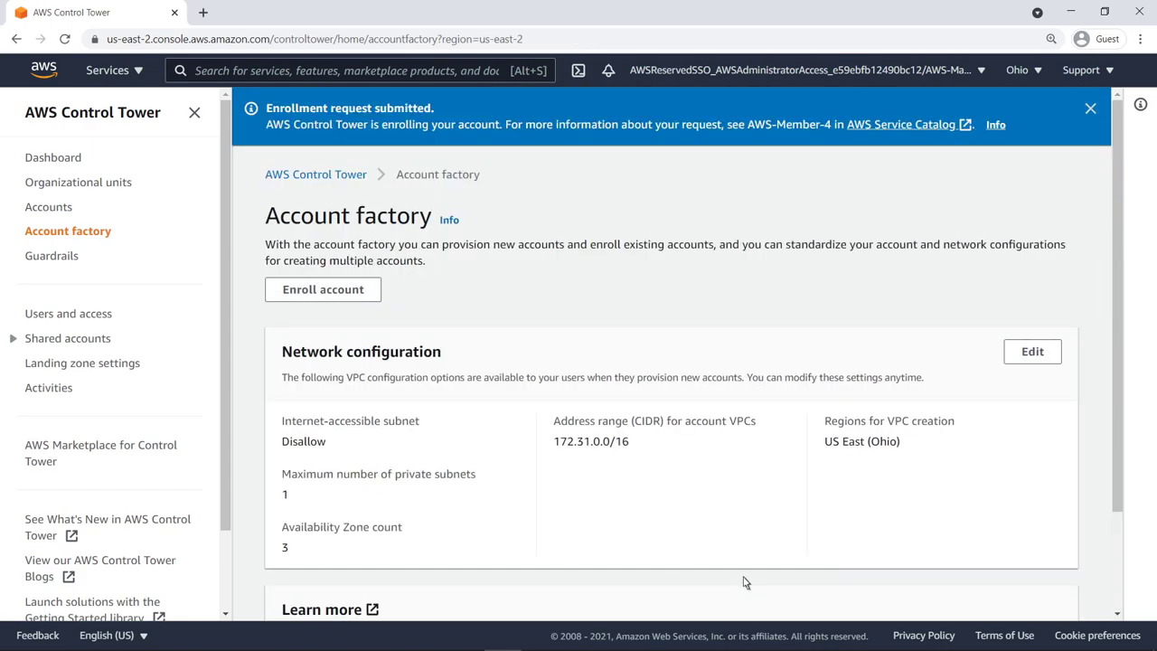
{"action": "mouse_move", "coordinate": [867, 232]}
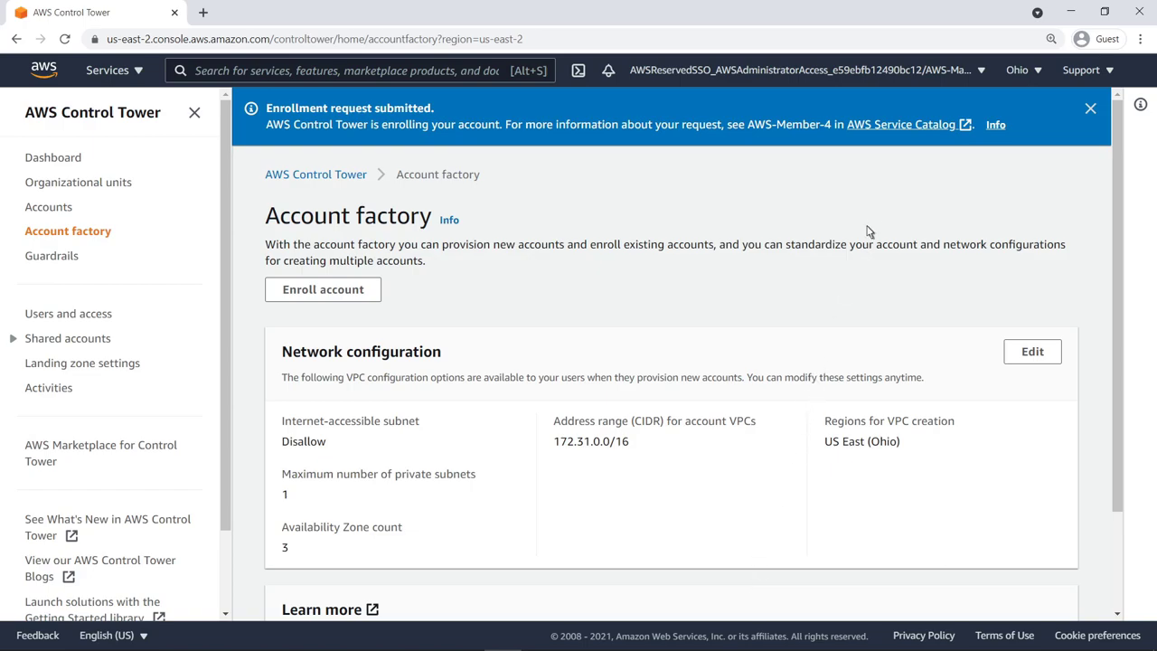
Step: Open the accounts list showing eight accounts, including AWS-Member-4 in Sandbox
{"action": "left_click", "coordinate": [901, 124]}
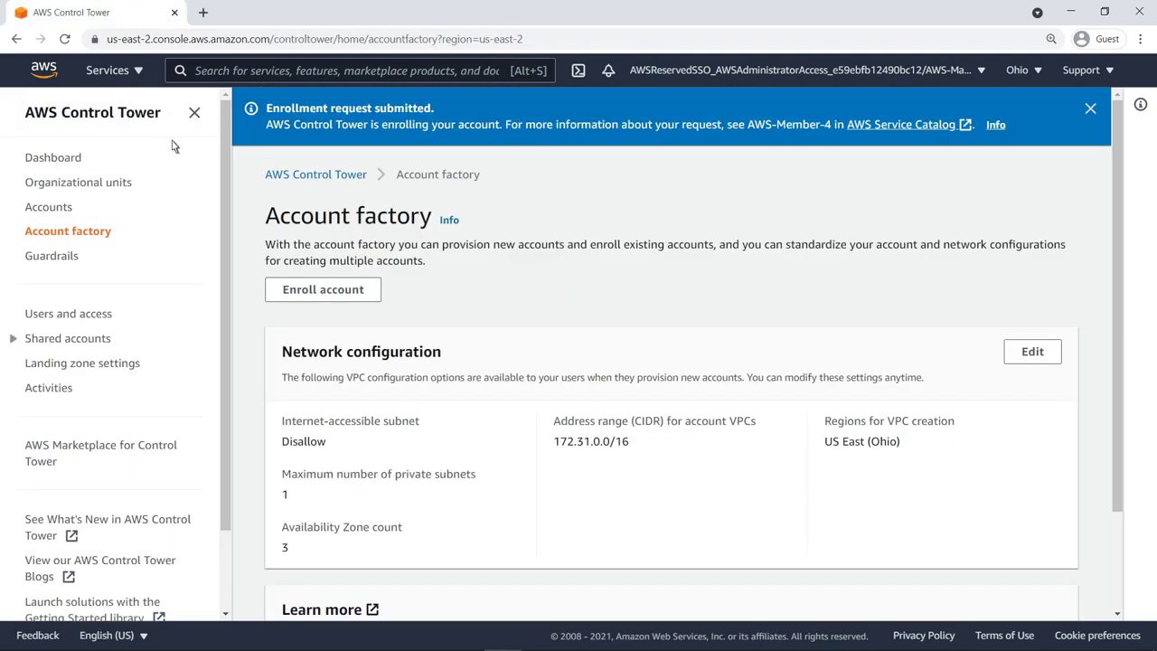
{"action": "left_click", "coordinate": [48, 206]}
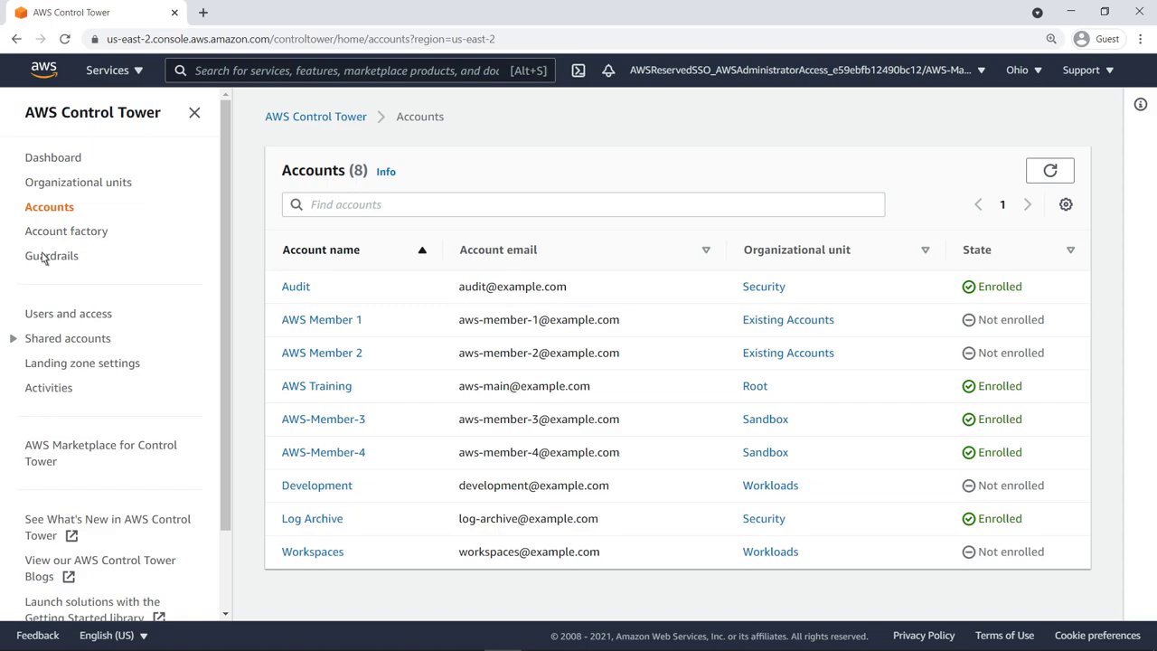
Step: Open the 'Enable encryption for EBS volumes attached to EC2 instances' guardrail details
{"action": "left_click", "coordinate": [52, 255]}
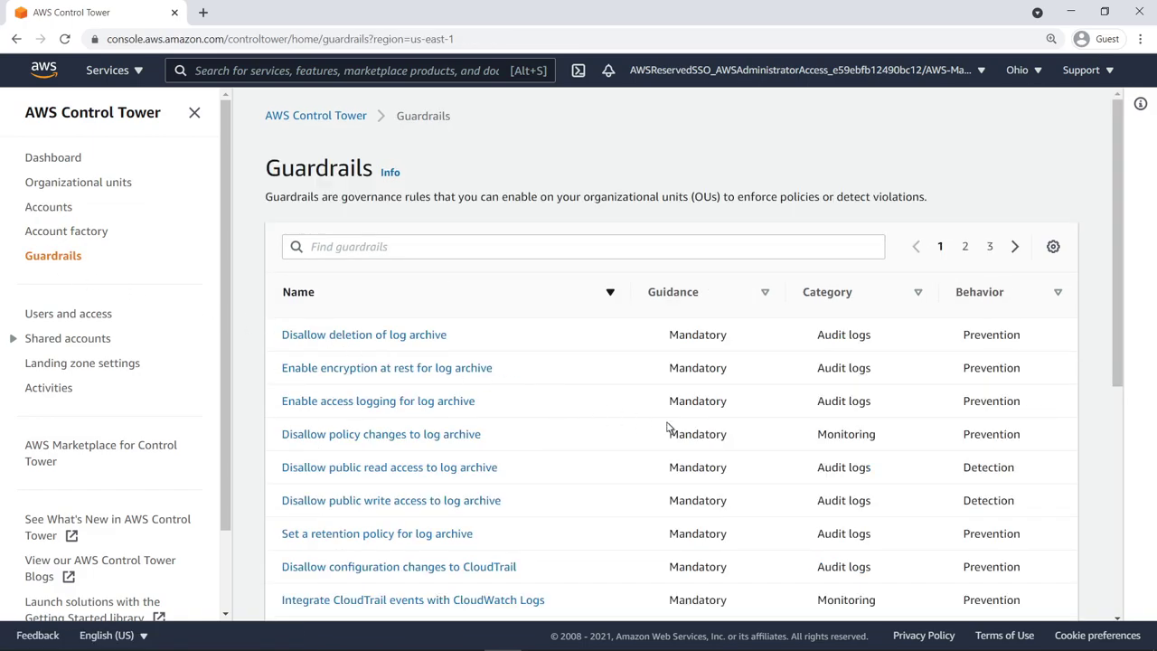
{"action": "scroll", "scroll_direction": "down", "scroll_amount": 3}
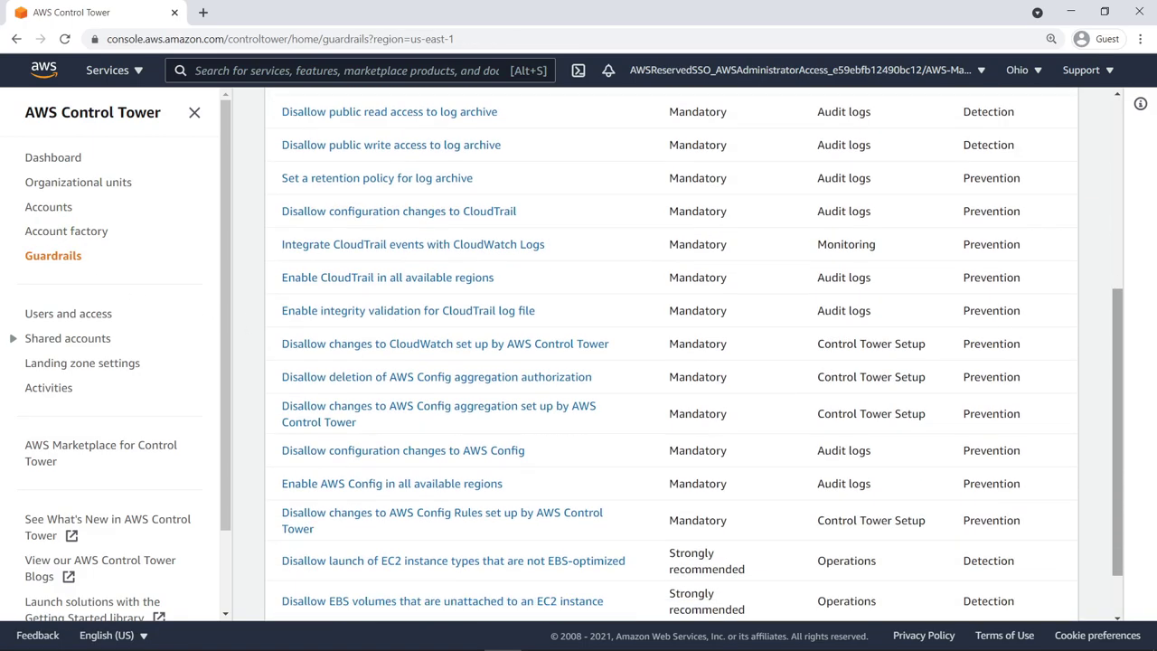
{"action": "scroll", "scroll_direction": "down", "scroll_amount": 3}
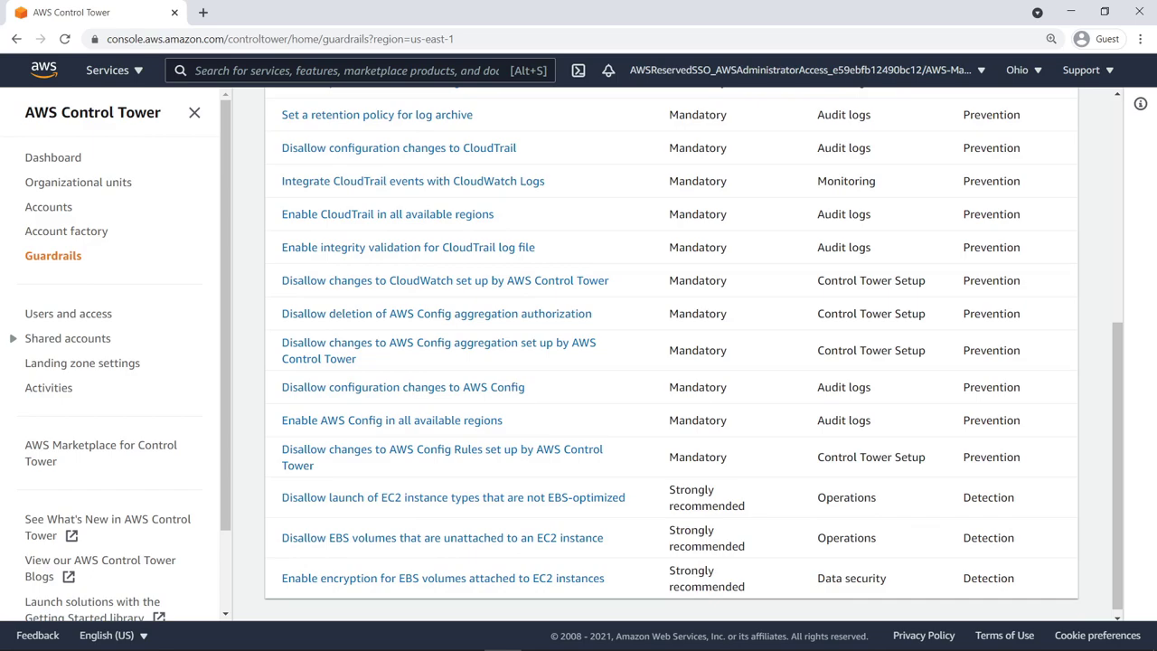
{"action": "mouse_move", "coordinate": [723, 567]}
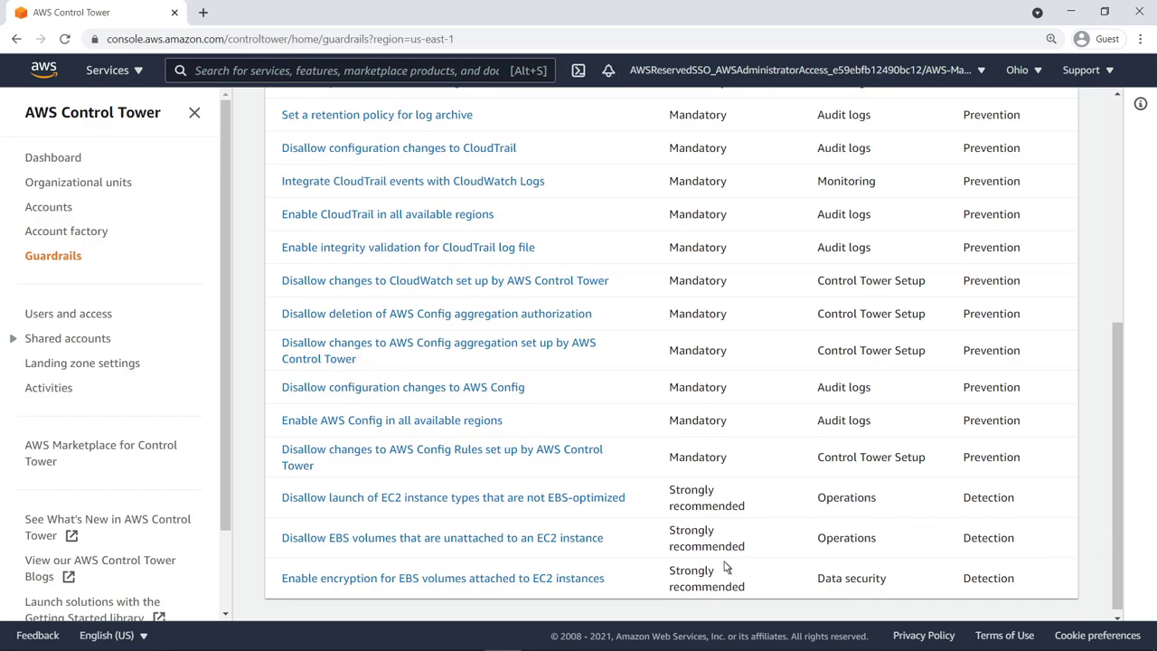
{"action": "left_click", "coordinate": [442, 577]}
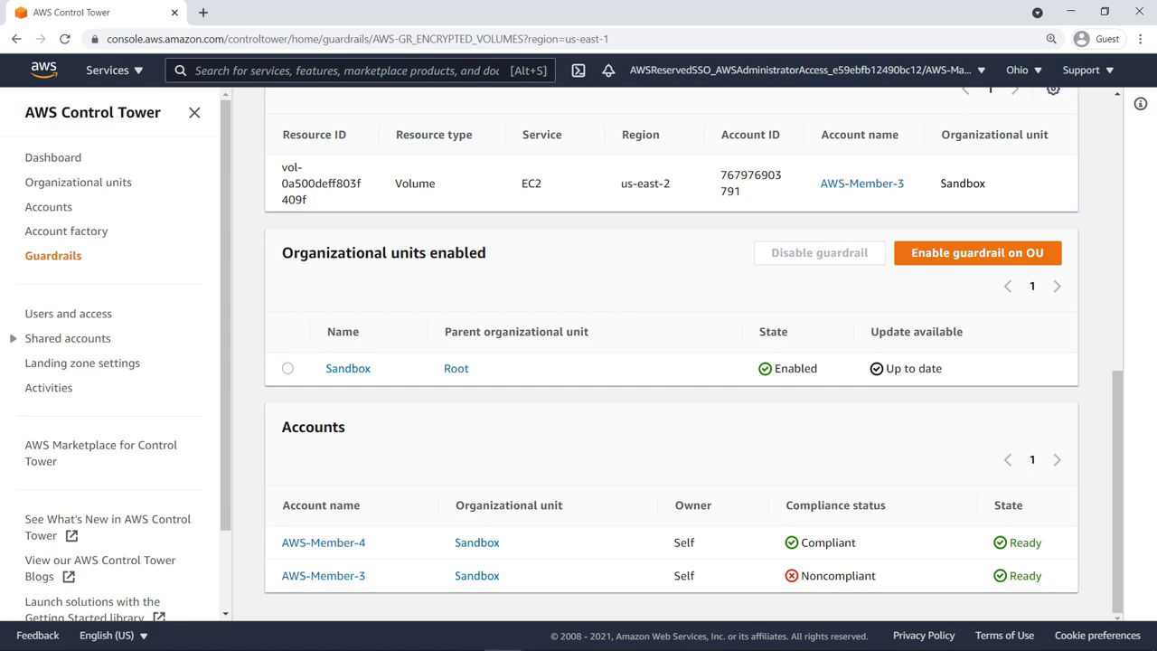
{"action": "mouse_move", "coordinate": [1121, 587]}
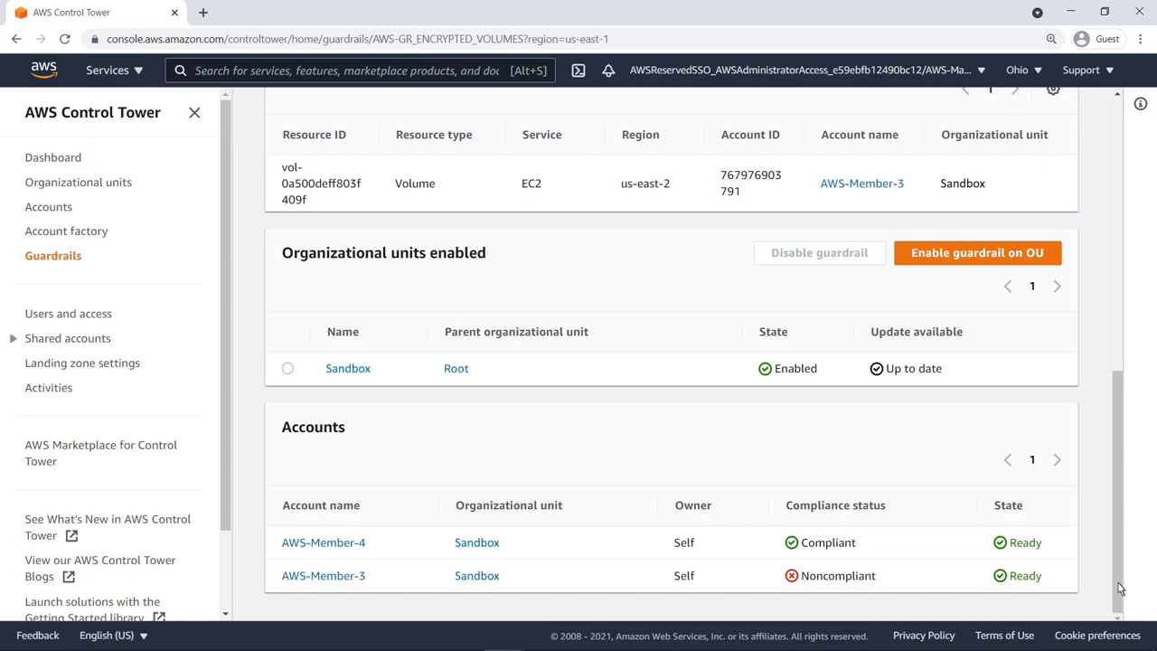
{"action": "mouse_move", "coordinate": [512, 576]}
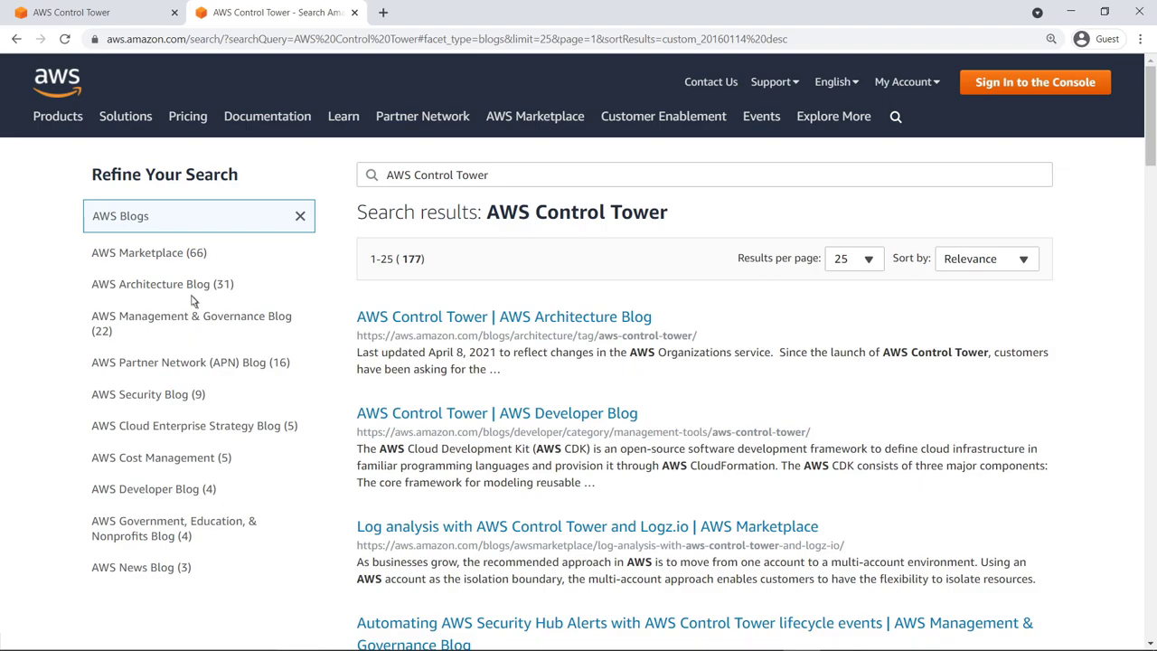
Step: Add AWS Marketplace as a second search filter alongside AWS Blogs, giving 66 results
{"action": "left_click", "coordinate": [148, 252]}
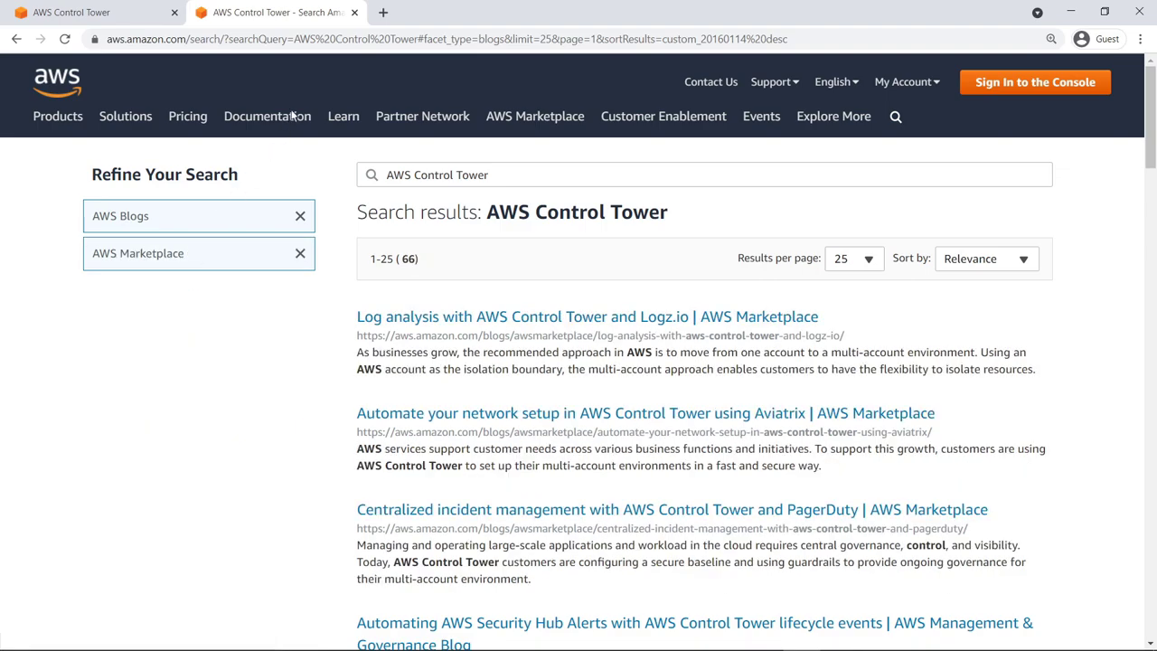
{"action": "mouse_move", "coordinate": [355, 24]}
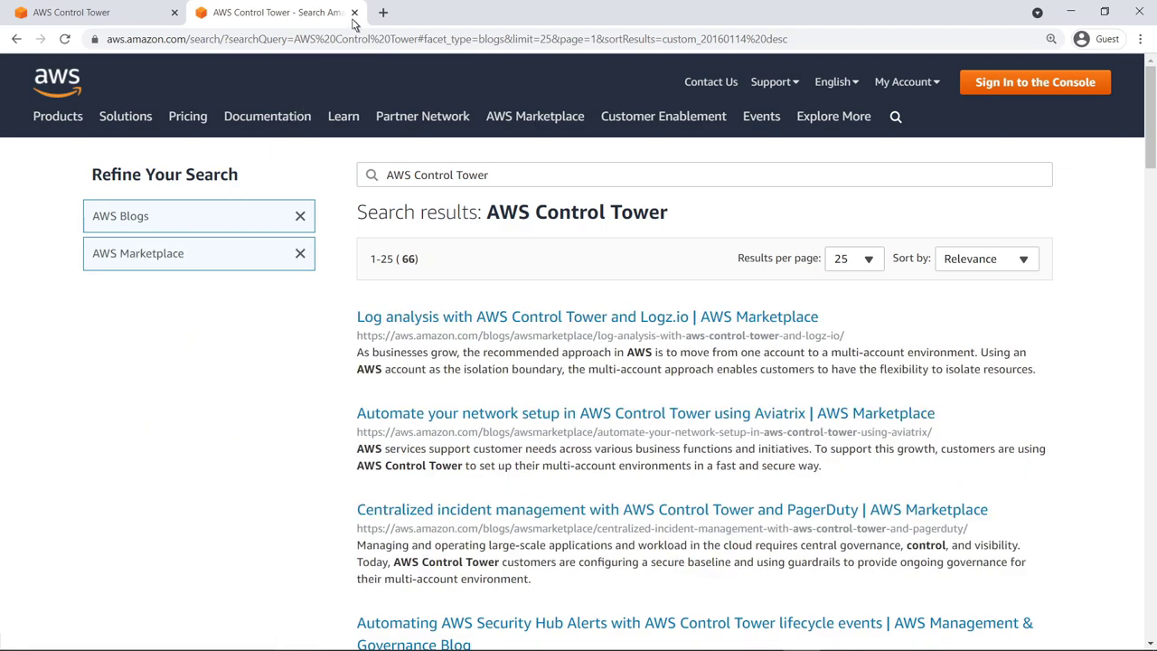
Step: Close the blog search tab and scroll Service Catalog's library to the getting started portfolios
{"action": "left_click", "coordinate": [354, 11]}
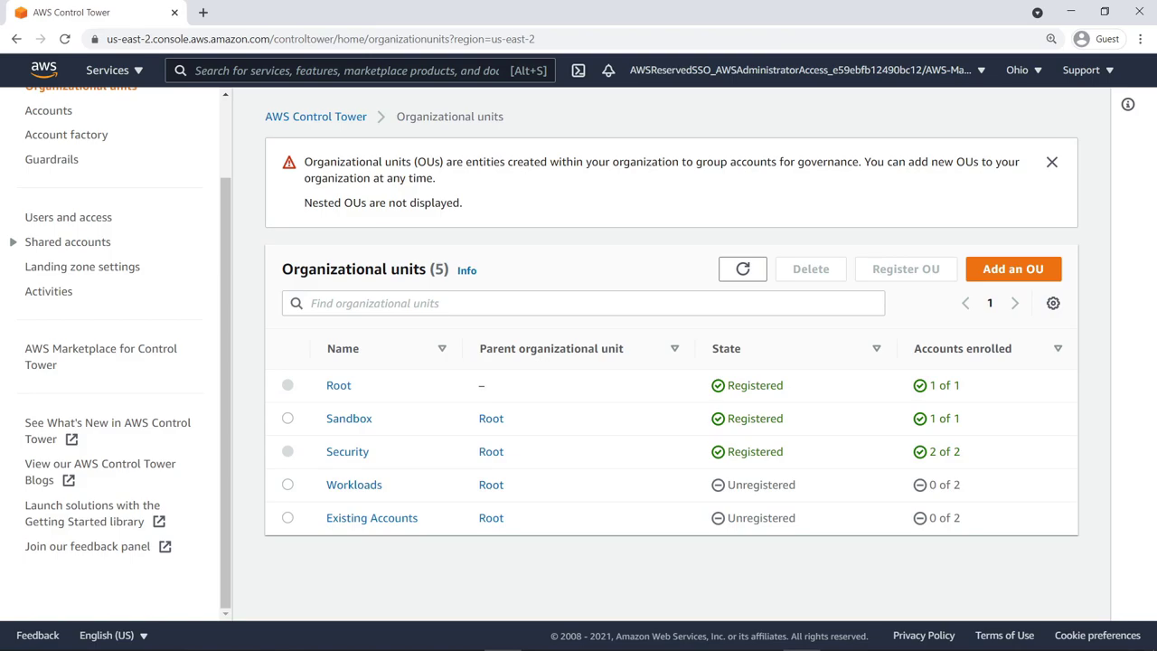
{"action": "mouse_move", "coordinate": [163, 487]}
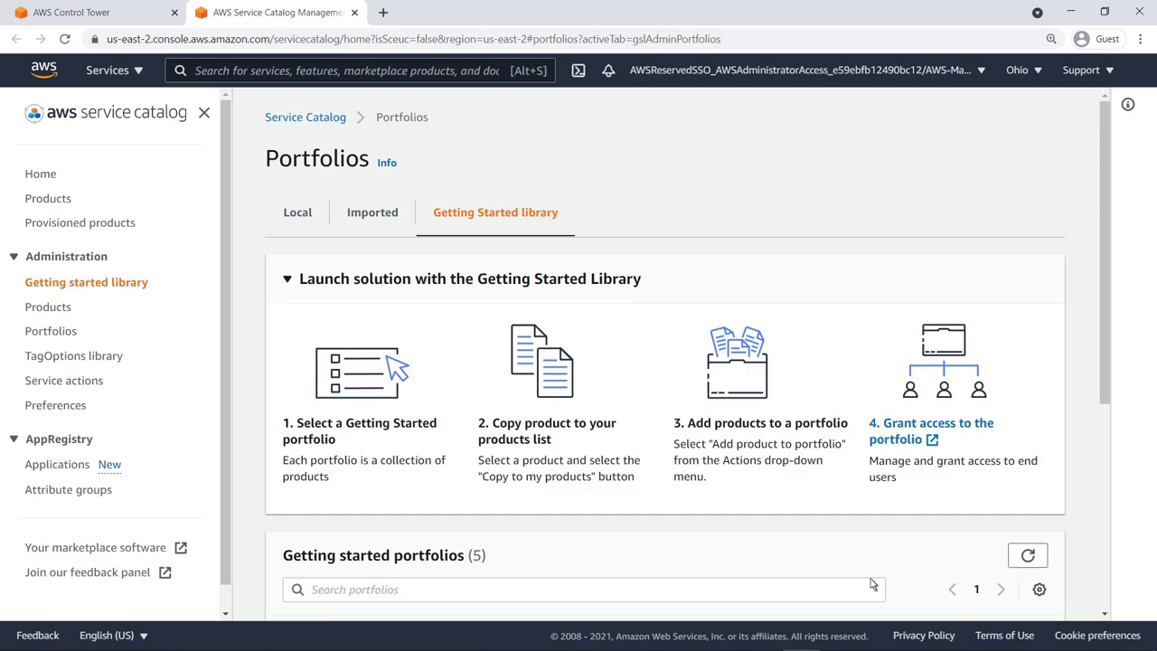
{"action": "scroll", "scroll_direction": "down", "scroll_amount": 3}
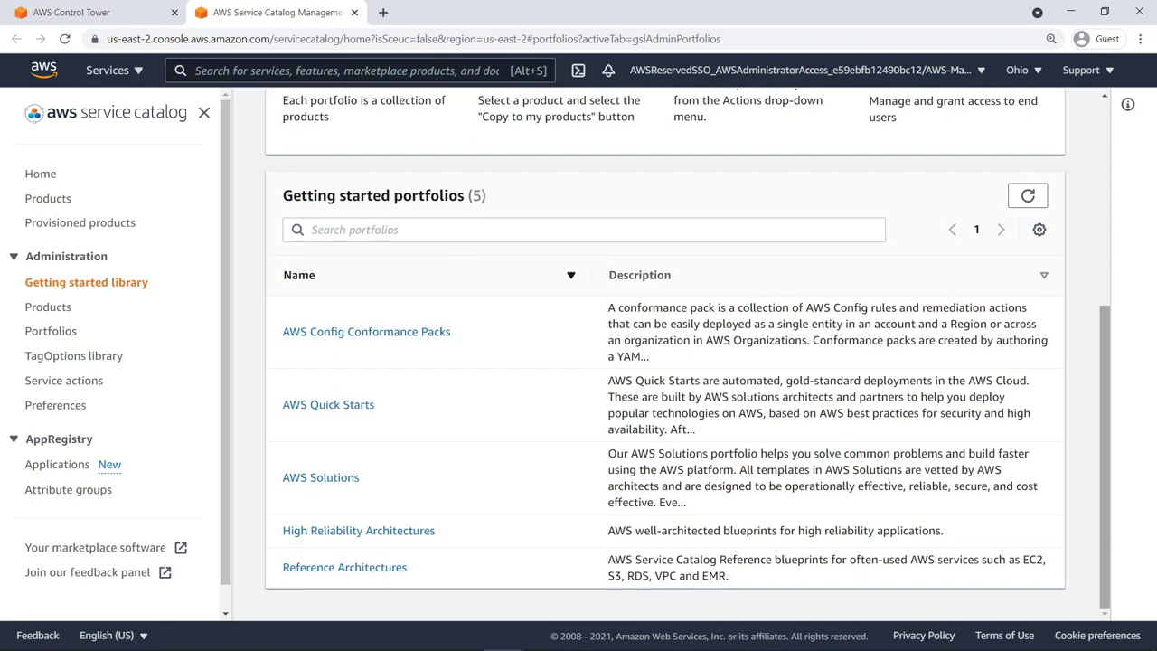